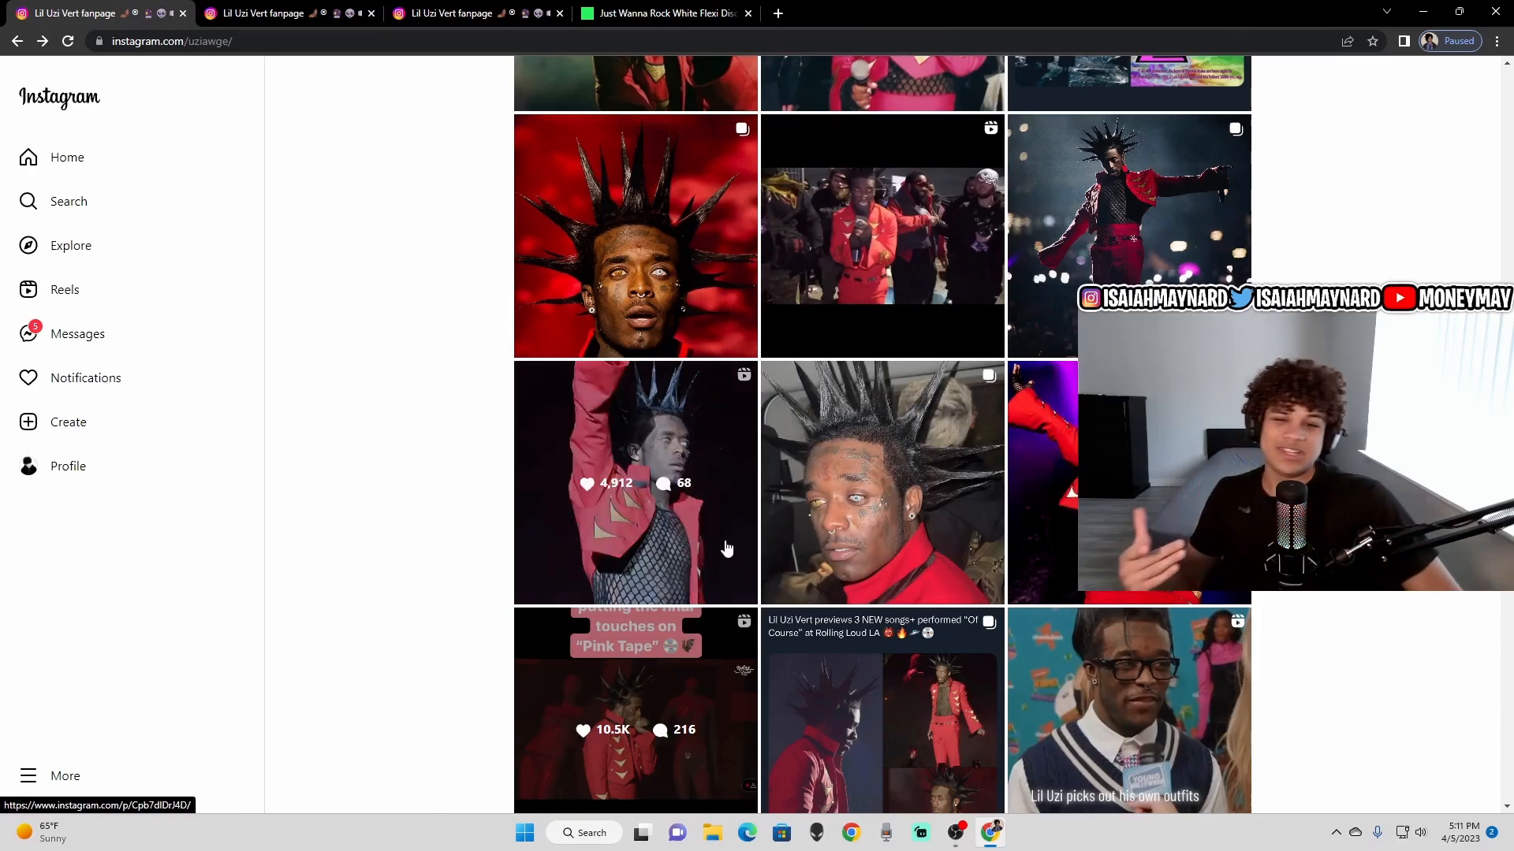
- Watch the Pink Tape final touches video post with sound, then close it
{"action": "scroll", "scroll_direction": "down", "scroll_amount": 3}
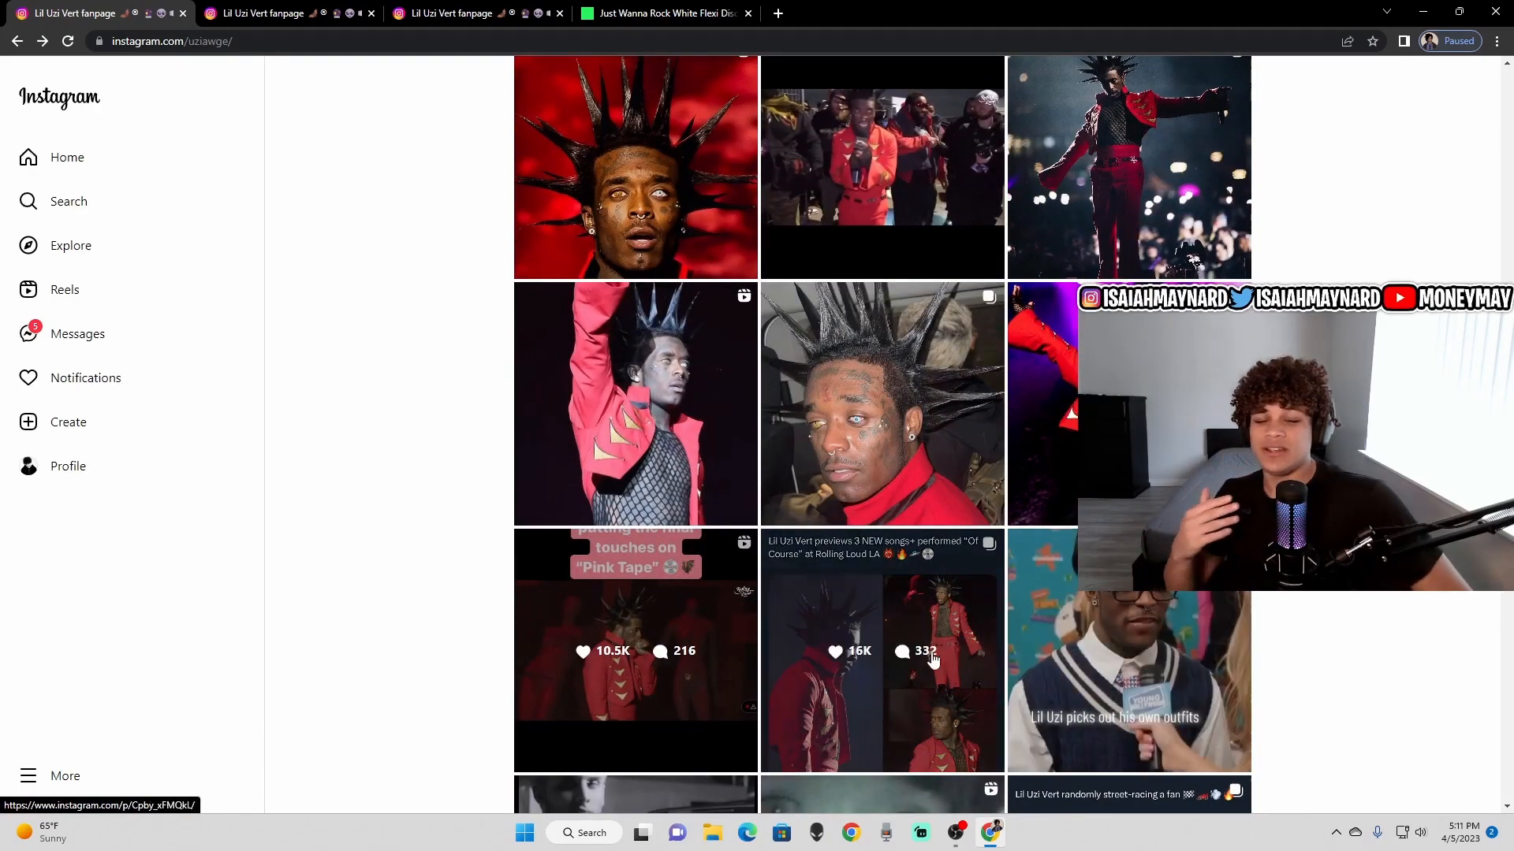
{"action": "scroll", "scroll_direction": "down", "scroll_amount": 3}
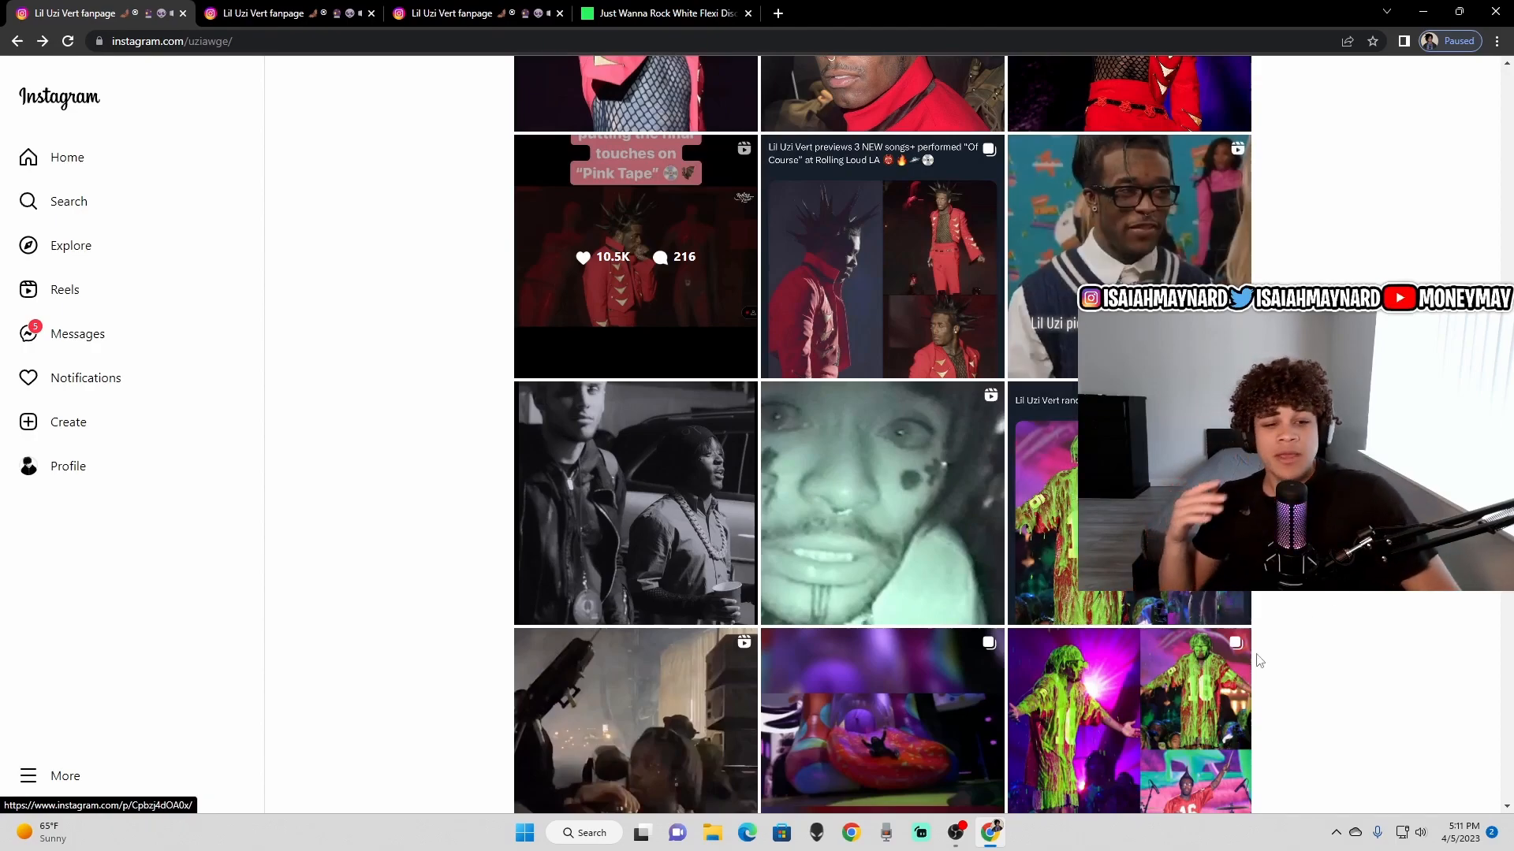
{"action": "scroll", "scroll_direction": "down", "scroll_amount": 3}
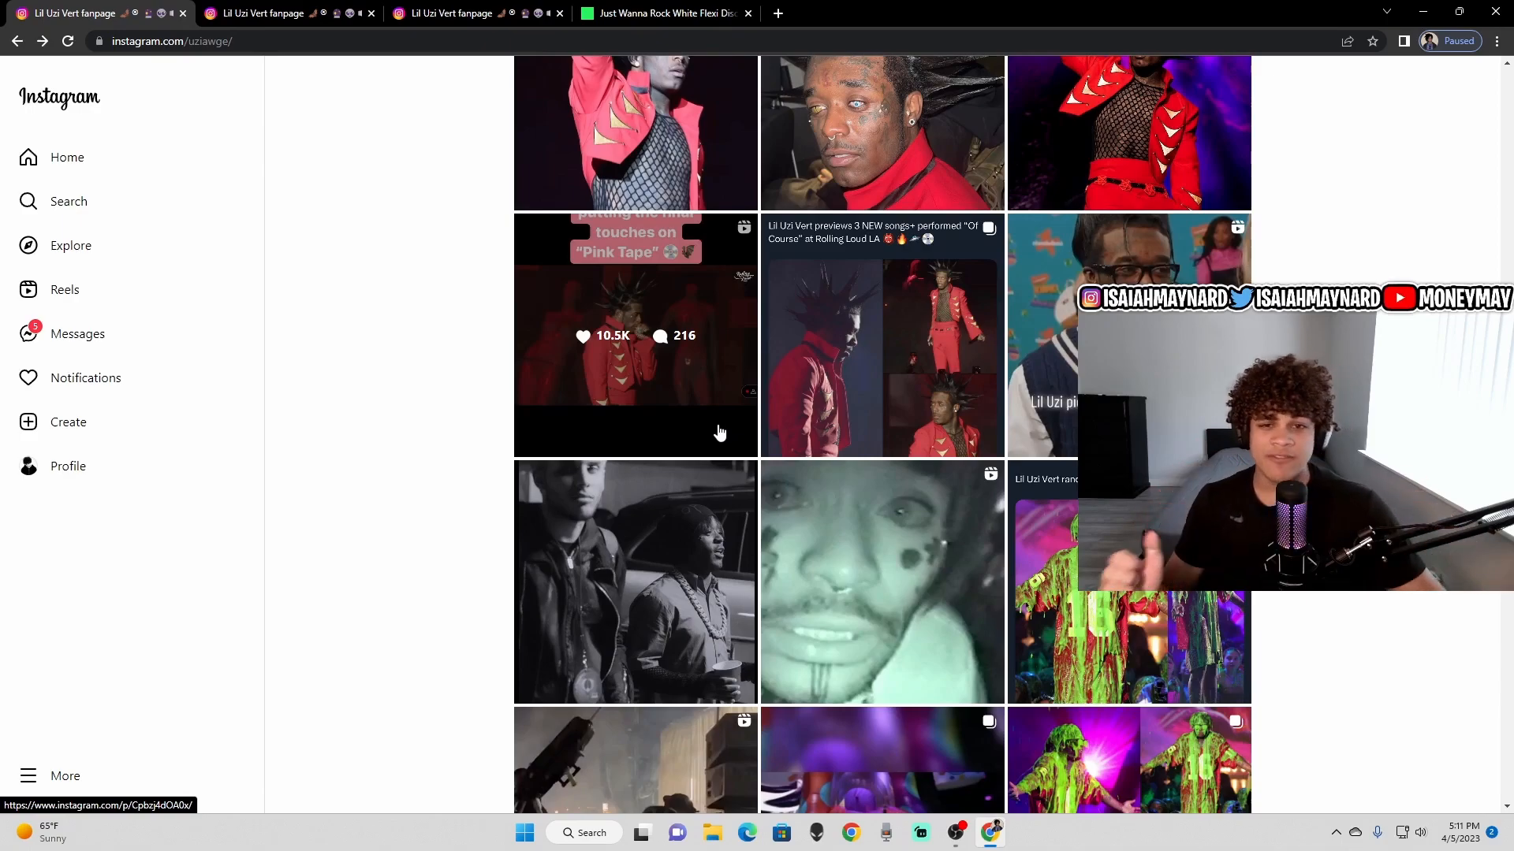
{"action": "left_click", "coordinate": [635, 335]}
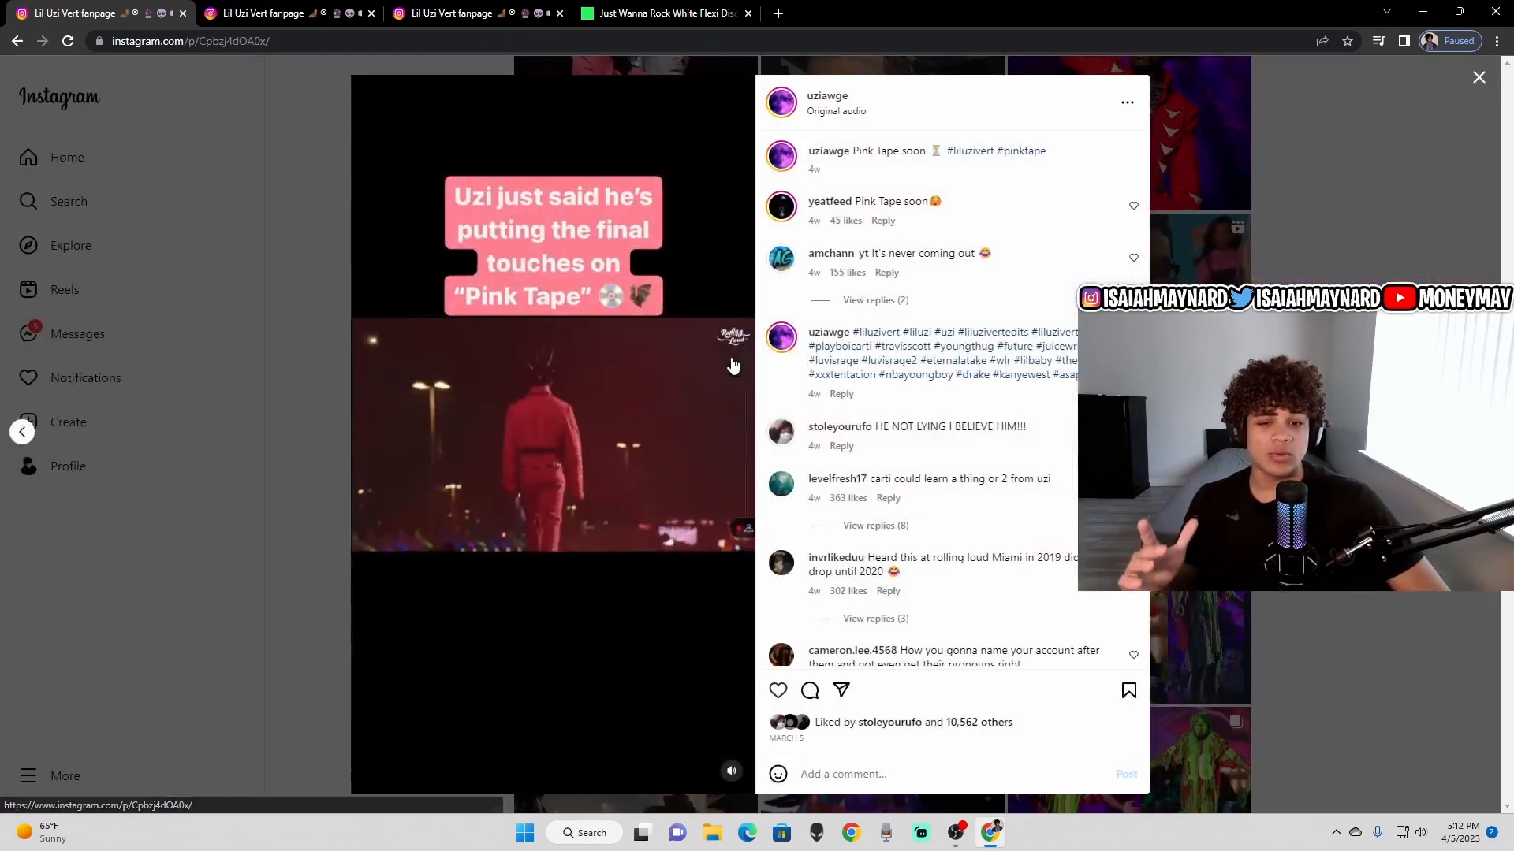
{"action": "left_click", "coordinate": [1478, 76]}
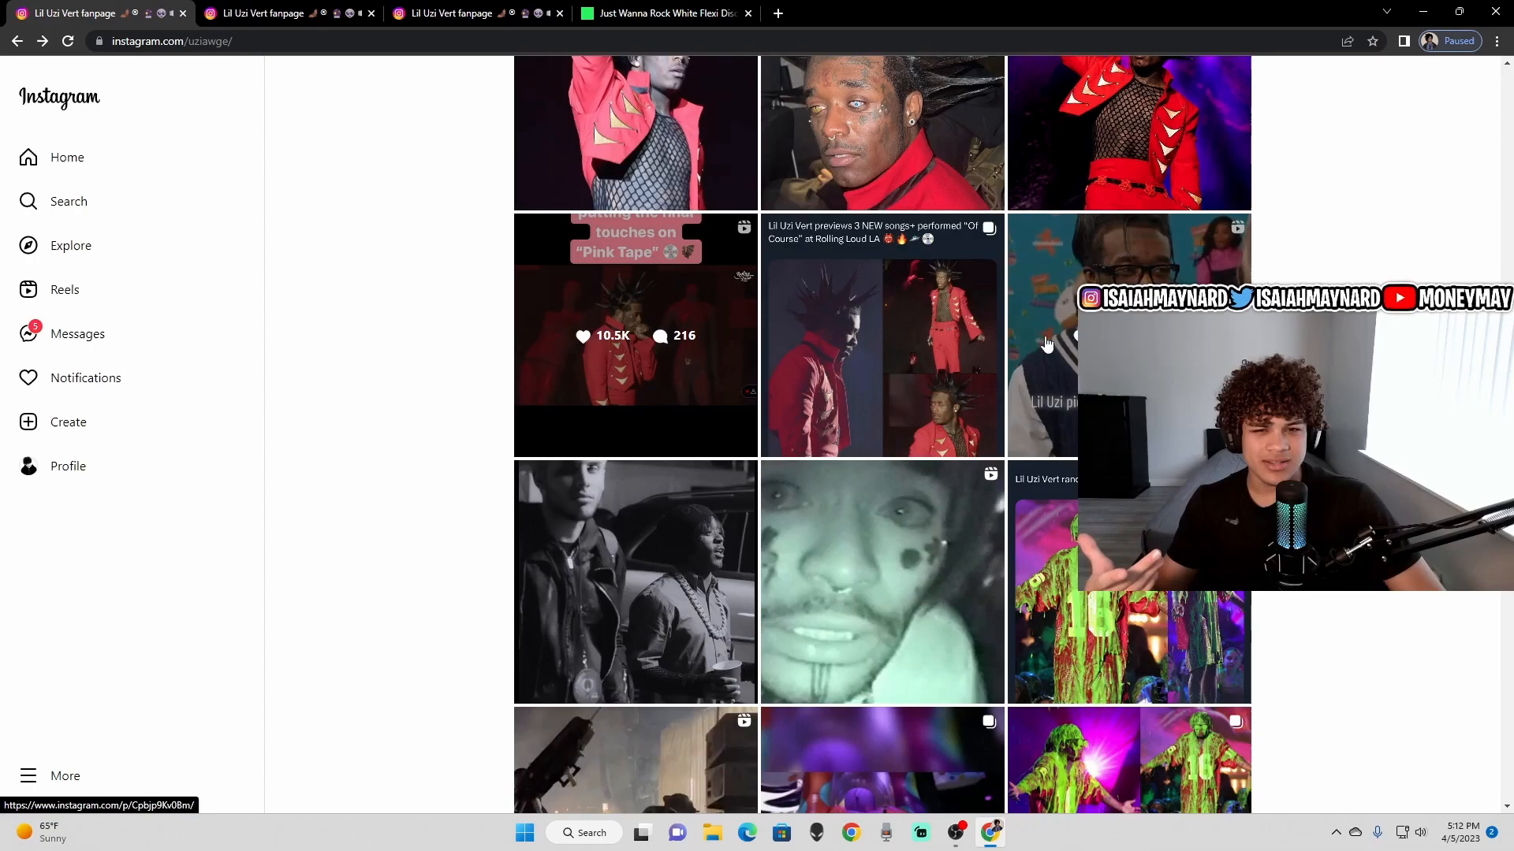
{"action": "left_click", "coordinate": [636, 335]}
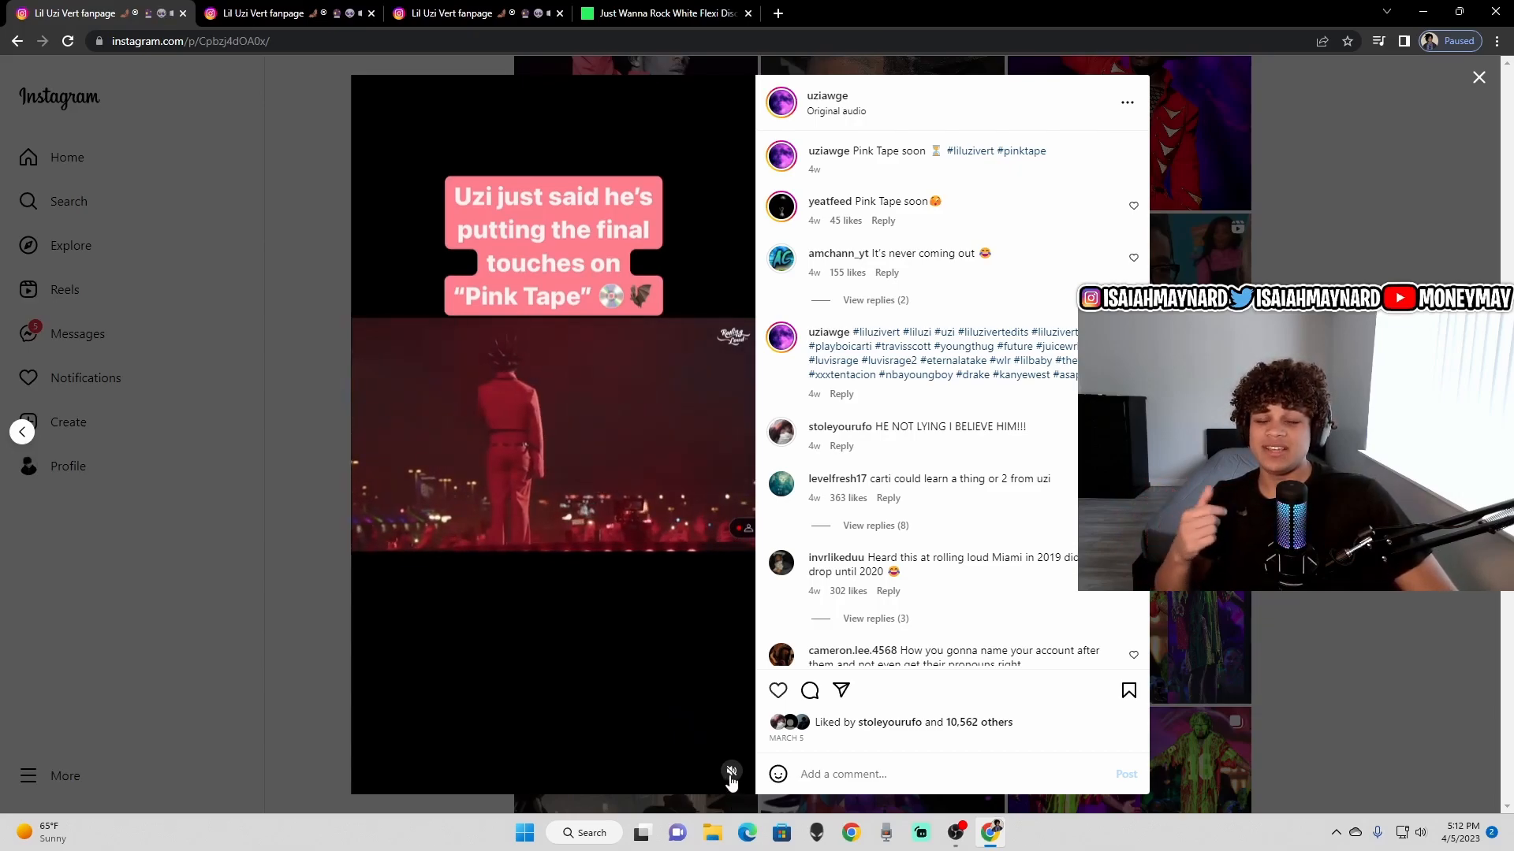
{"action": "left_click", "coordinate": [1128, 690]}
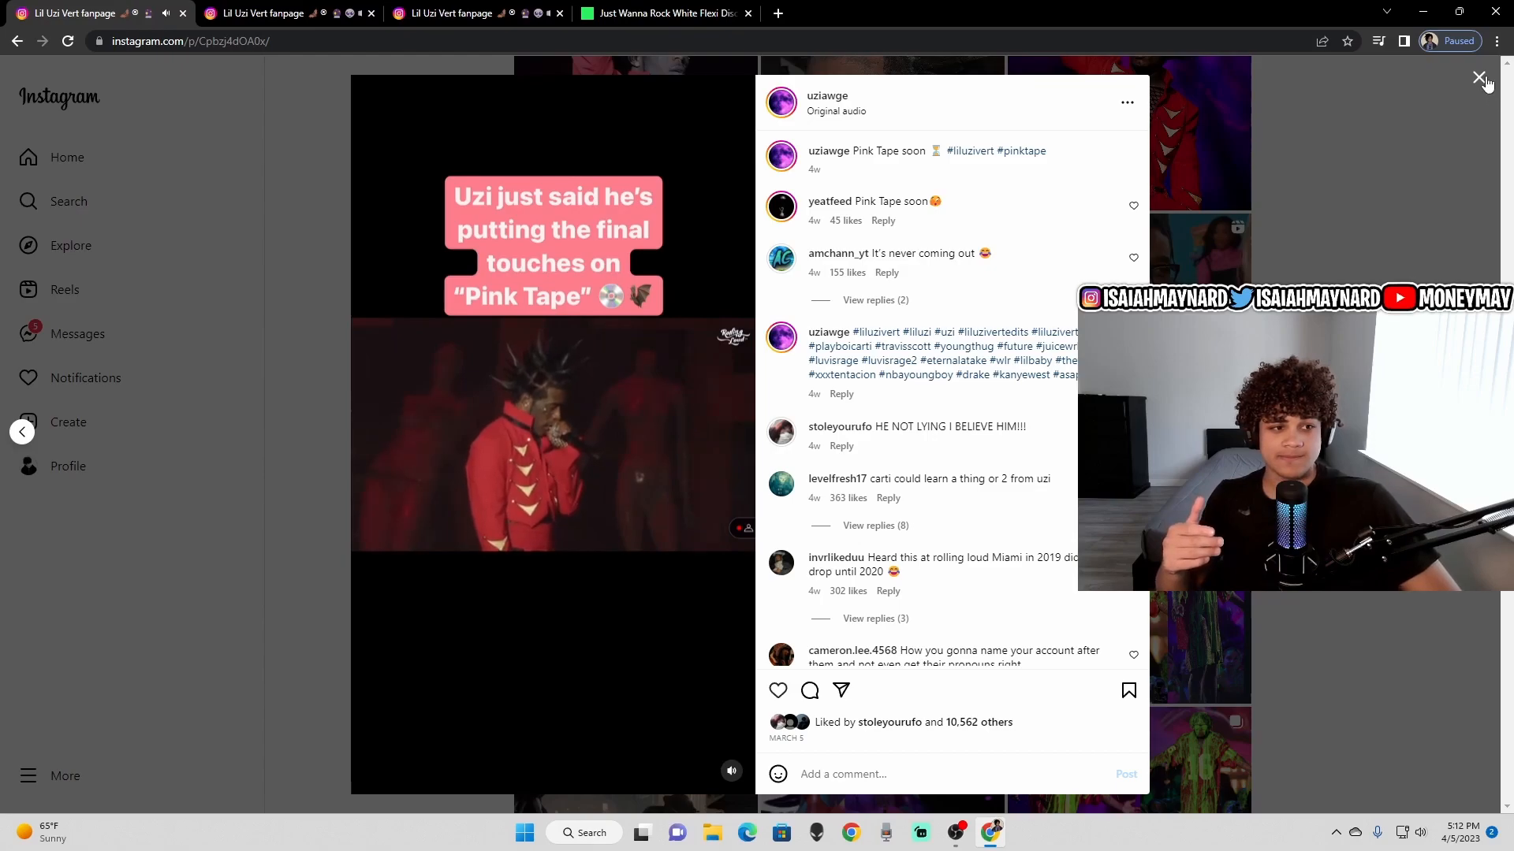
{"action": "left_click", "coordinate": [1477, 77]}
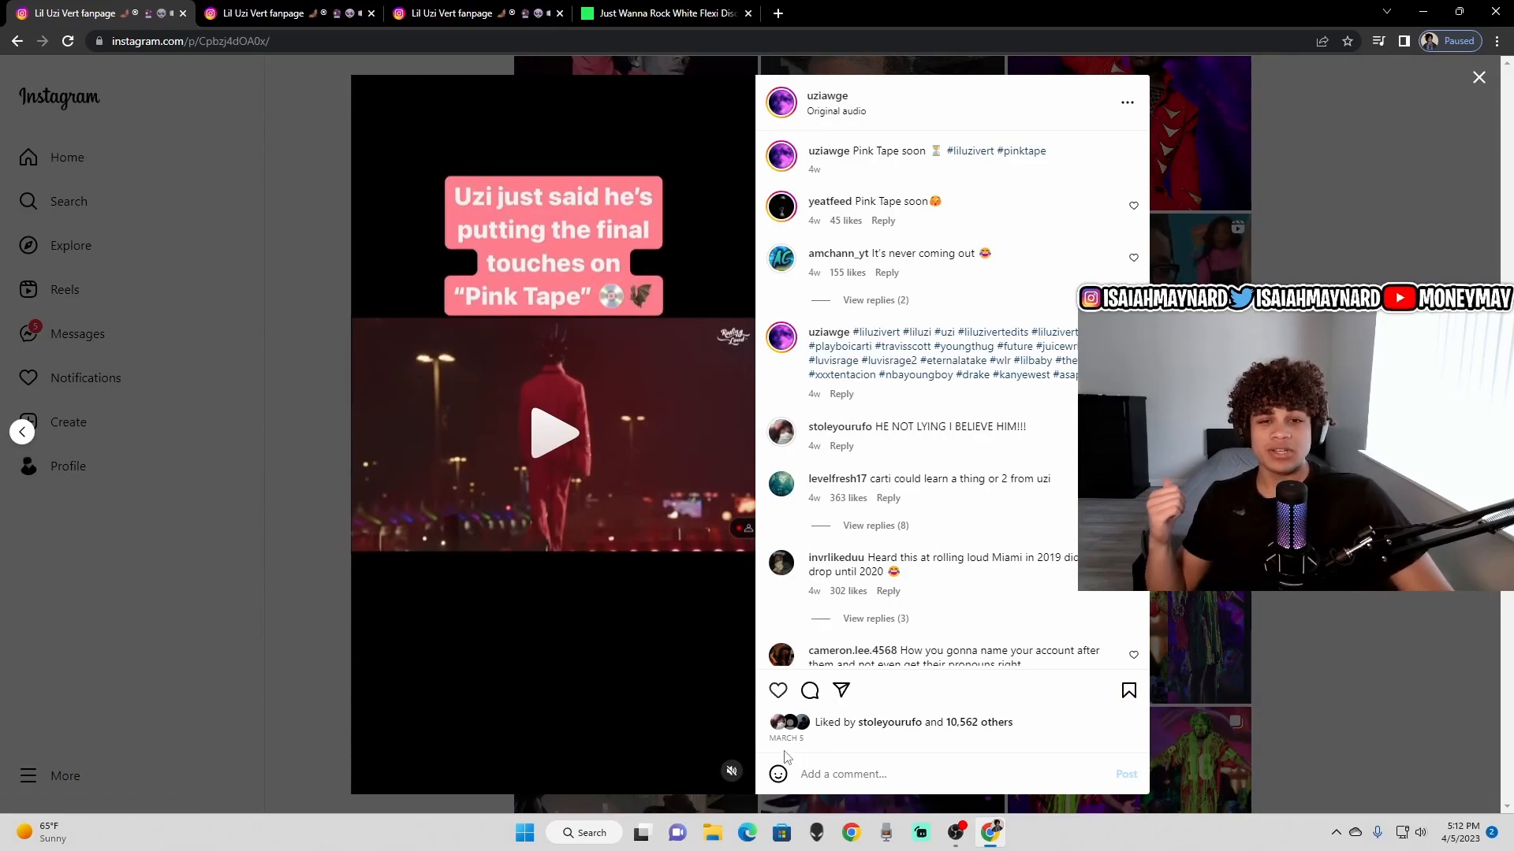
{"action": "left_click", "coordinate": [1478, 77]}
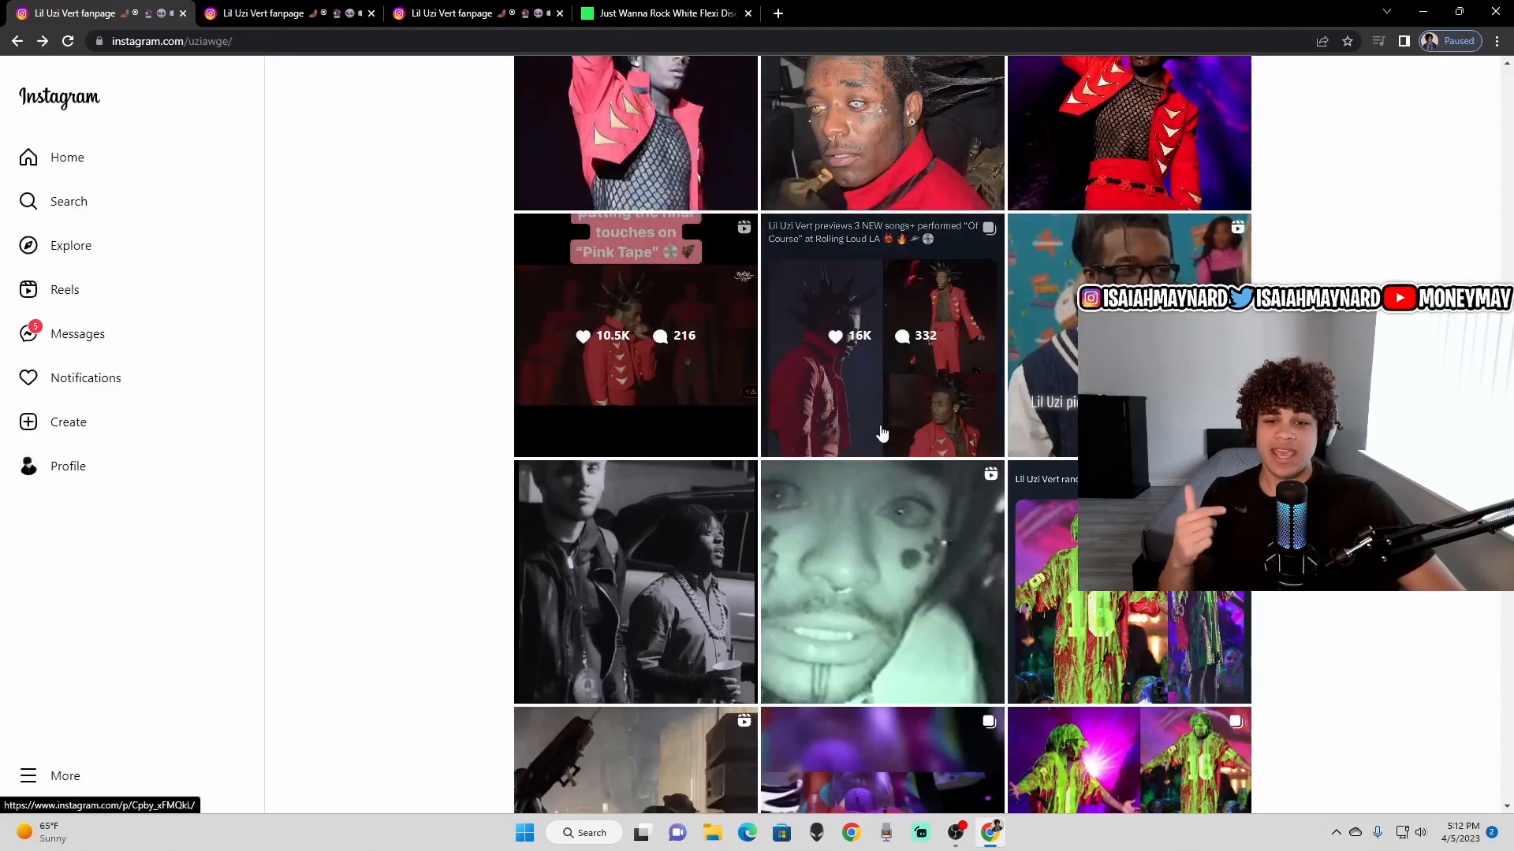
- Scroll further down the fan page and open the 'take over the world' story post
{"action": "scroll", "scroll_direction": "down", "scroll_amount": 3}
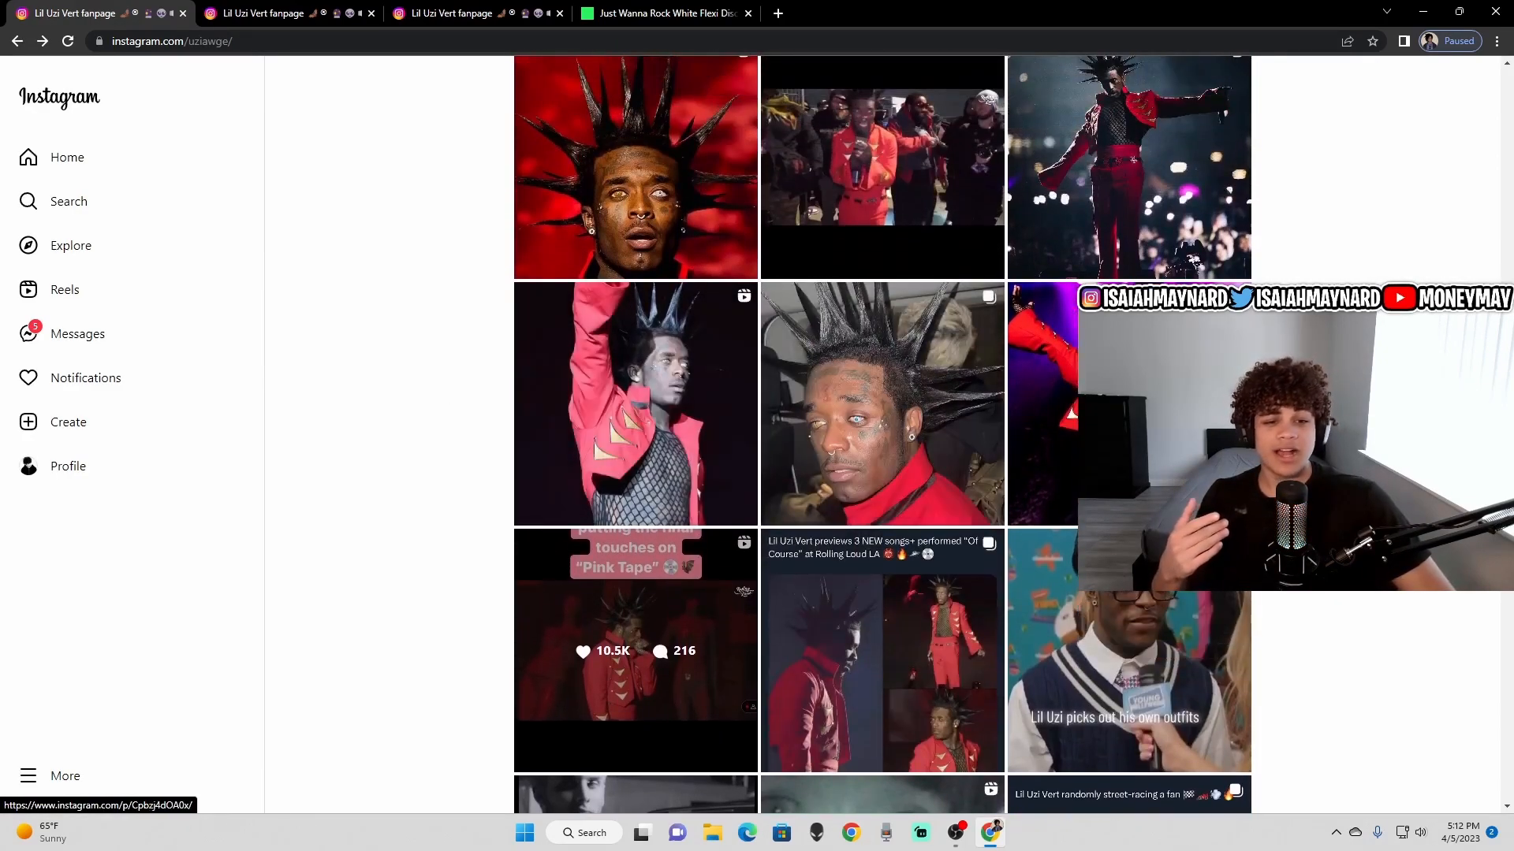
{"action": "scroll", "scroll_direction": "down", "scroll_amount": 3}
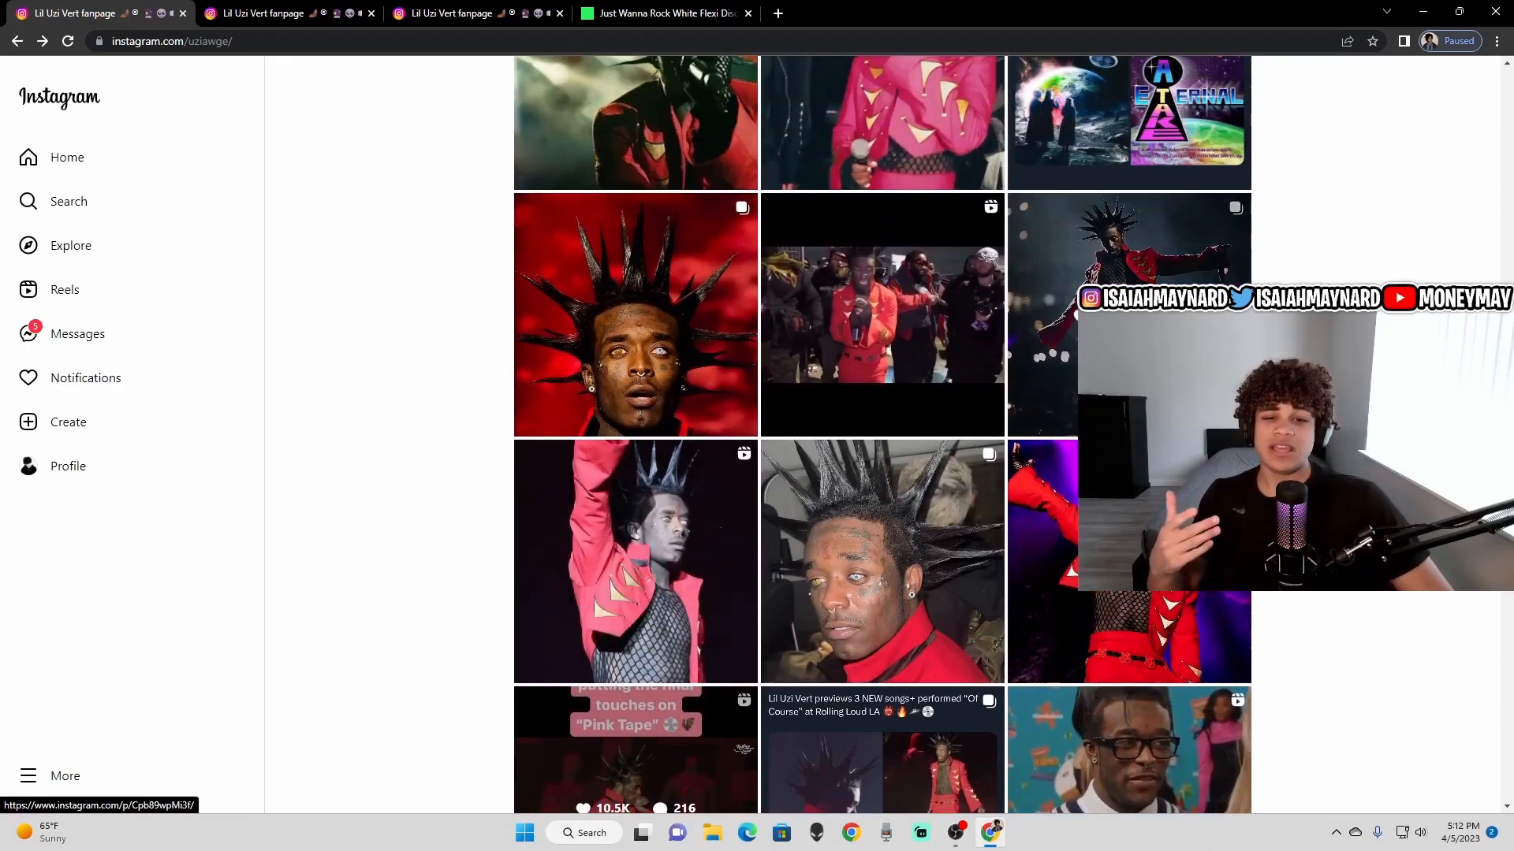
{"action": "scroll", "scroll_direction": "down", "scroll_amount": 3}
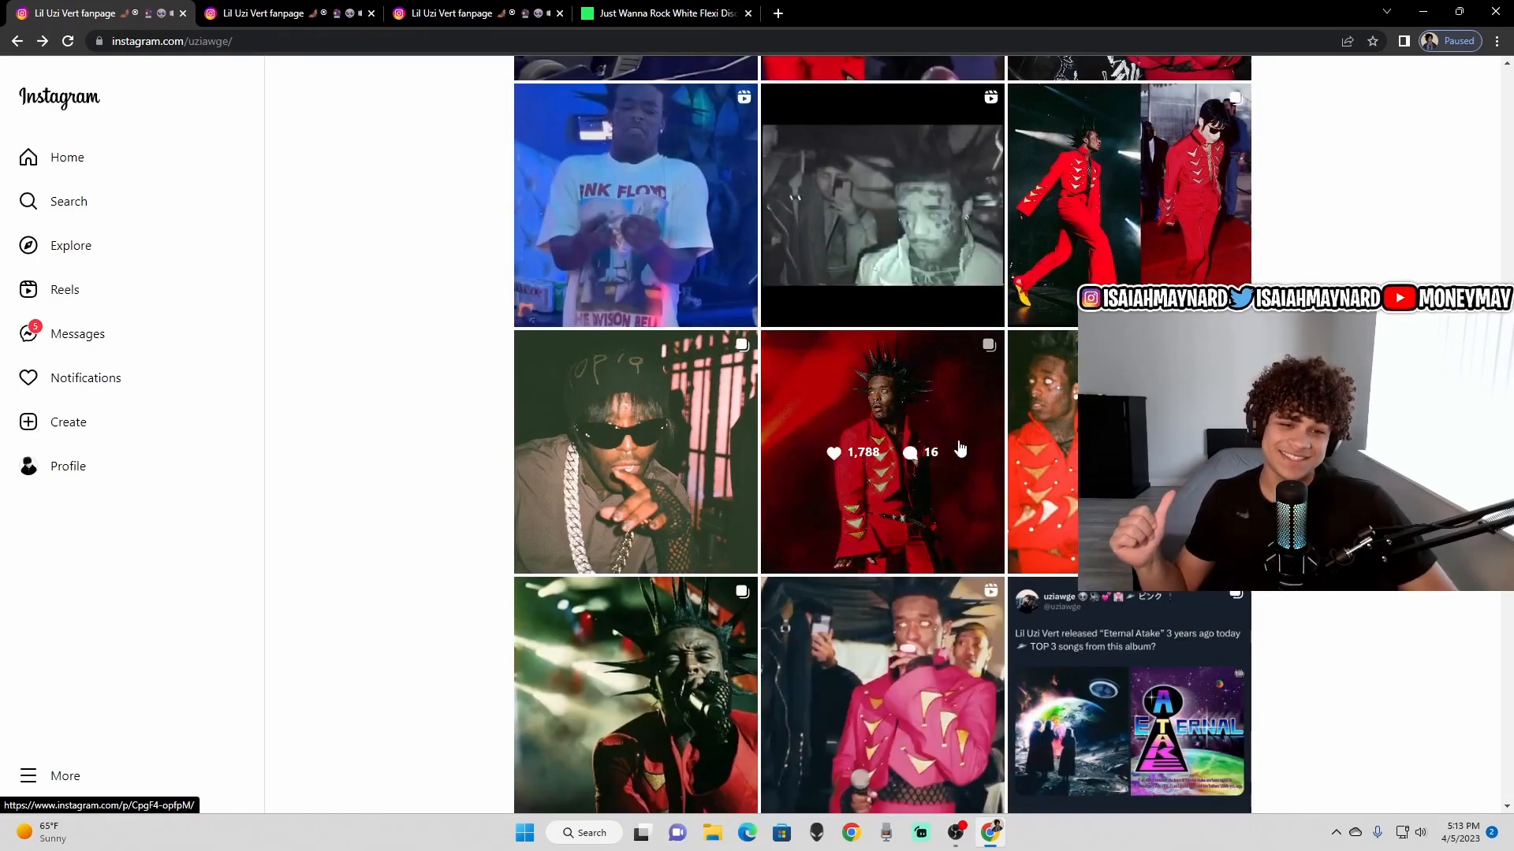
{"action": "scroll", "scroll_direction": "down", "scroll_amount": 3}
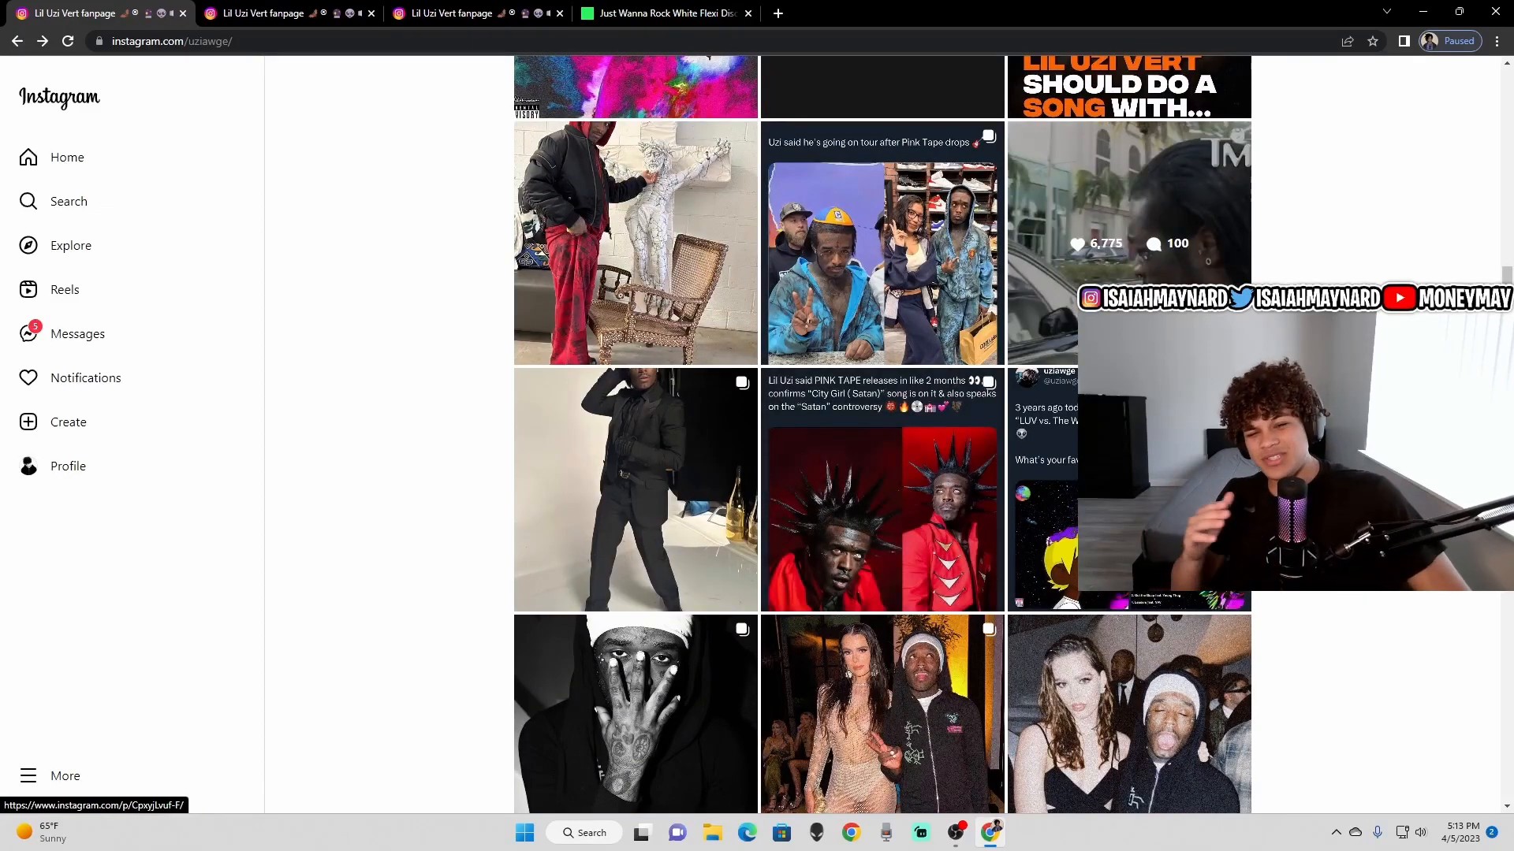
{"action": "scroll", "scroll_direction": "down", "scroll_amount": 3}
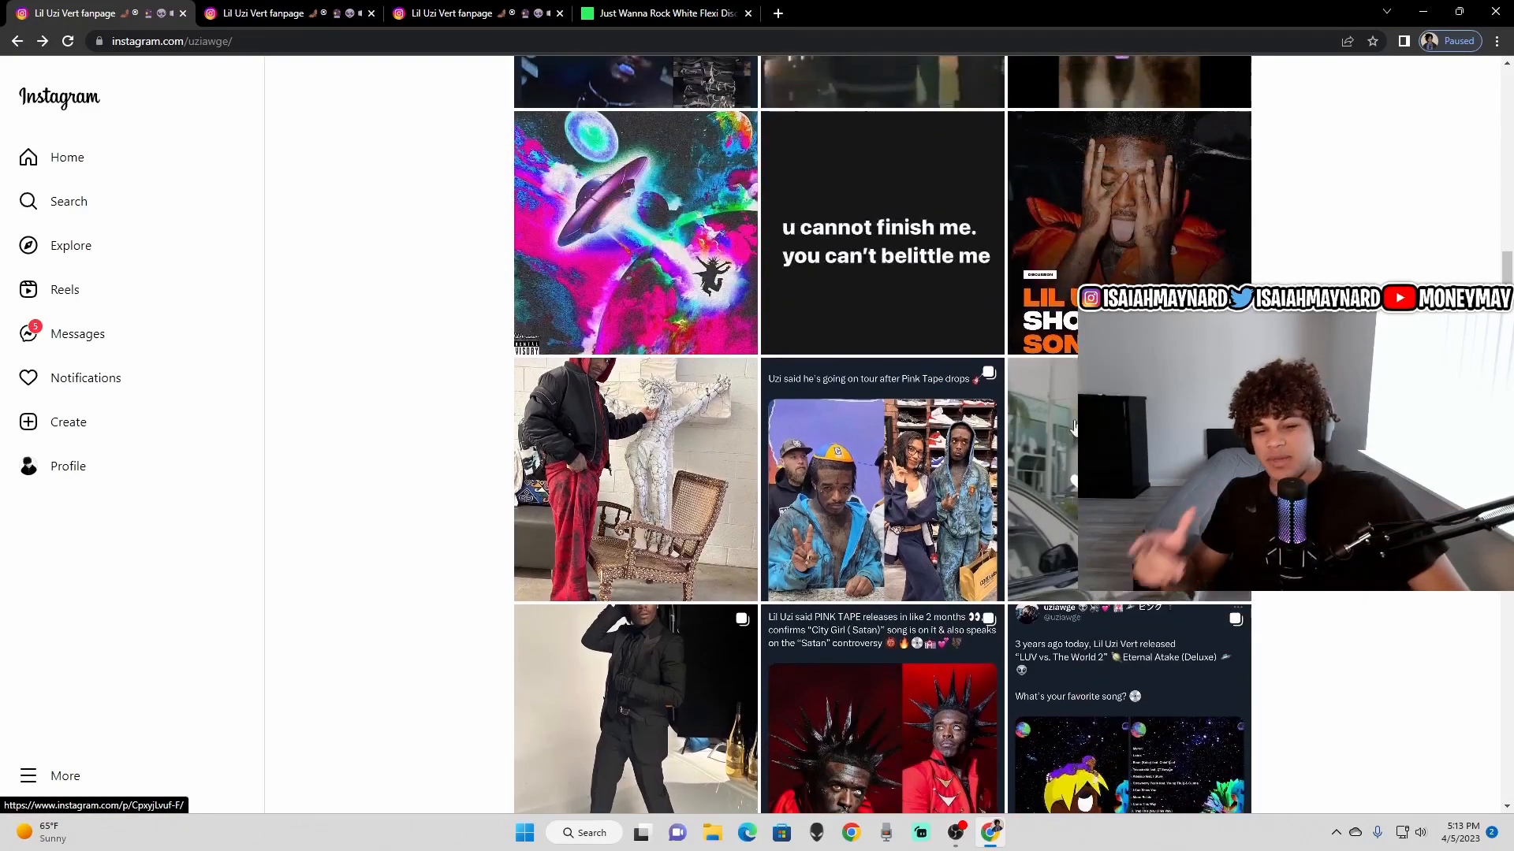
{"action": "left_click", "coordinate": [881, 480]}
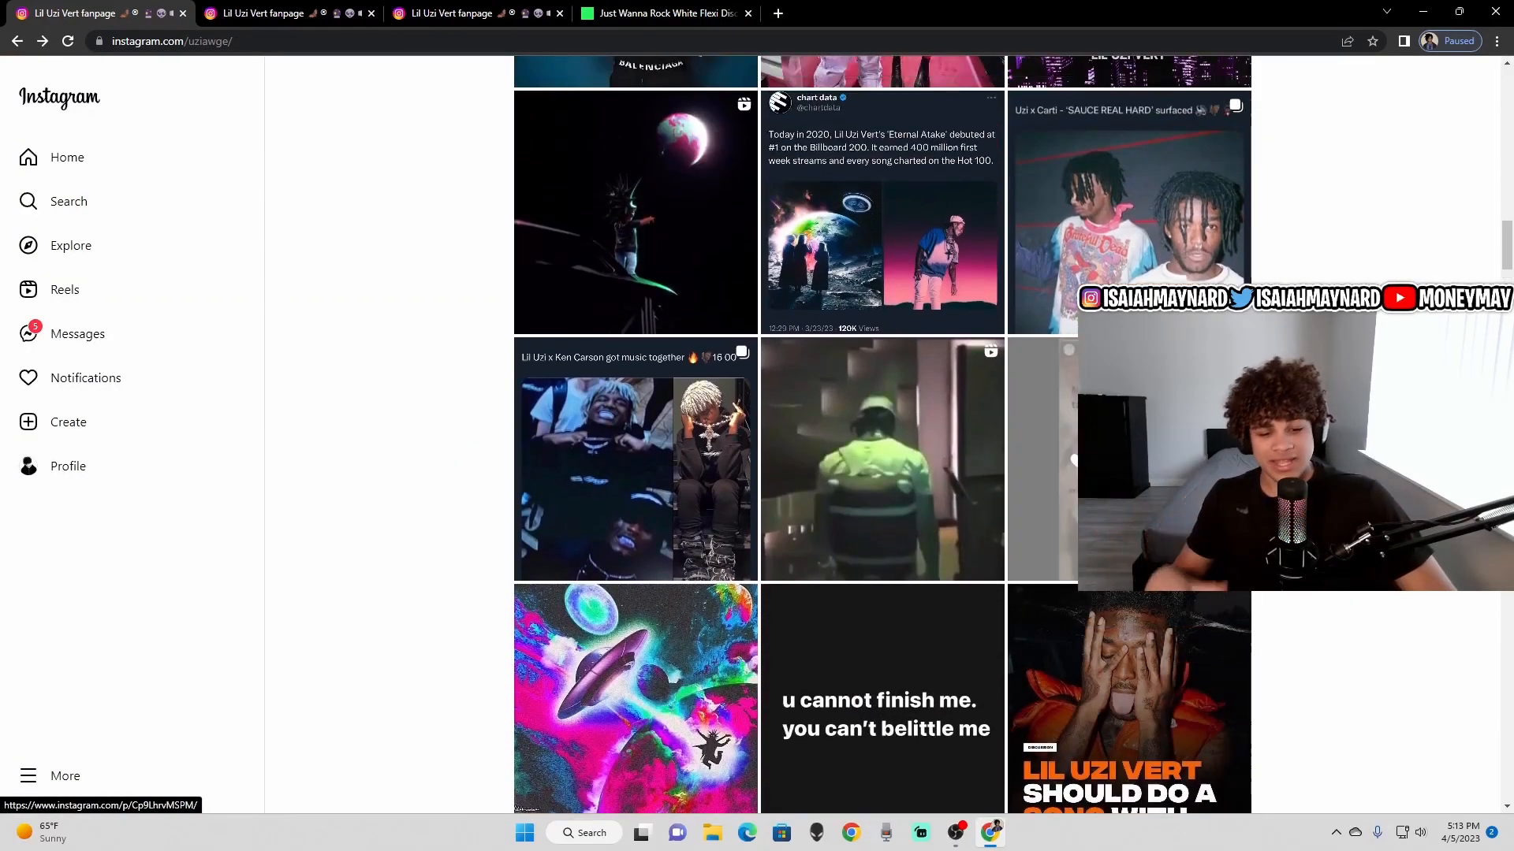
{"action": "left_click", "coordinate": [636, 212]}
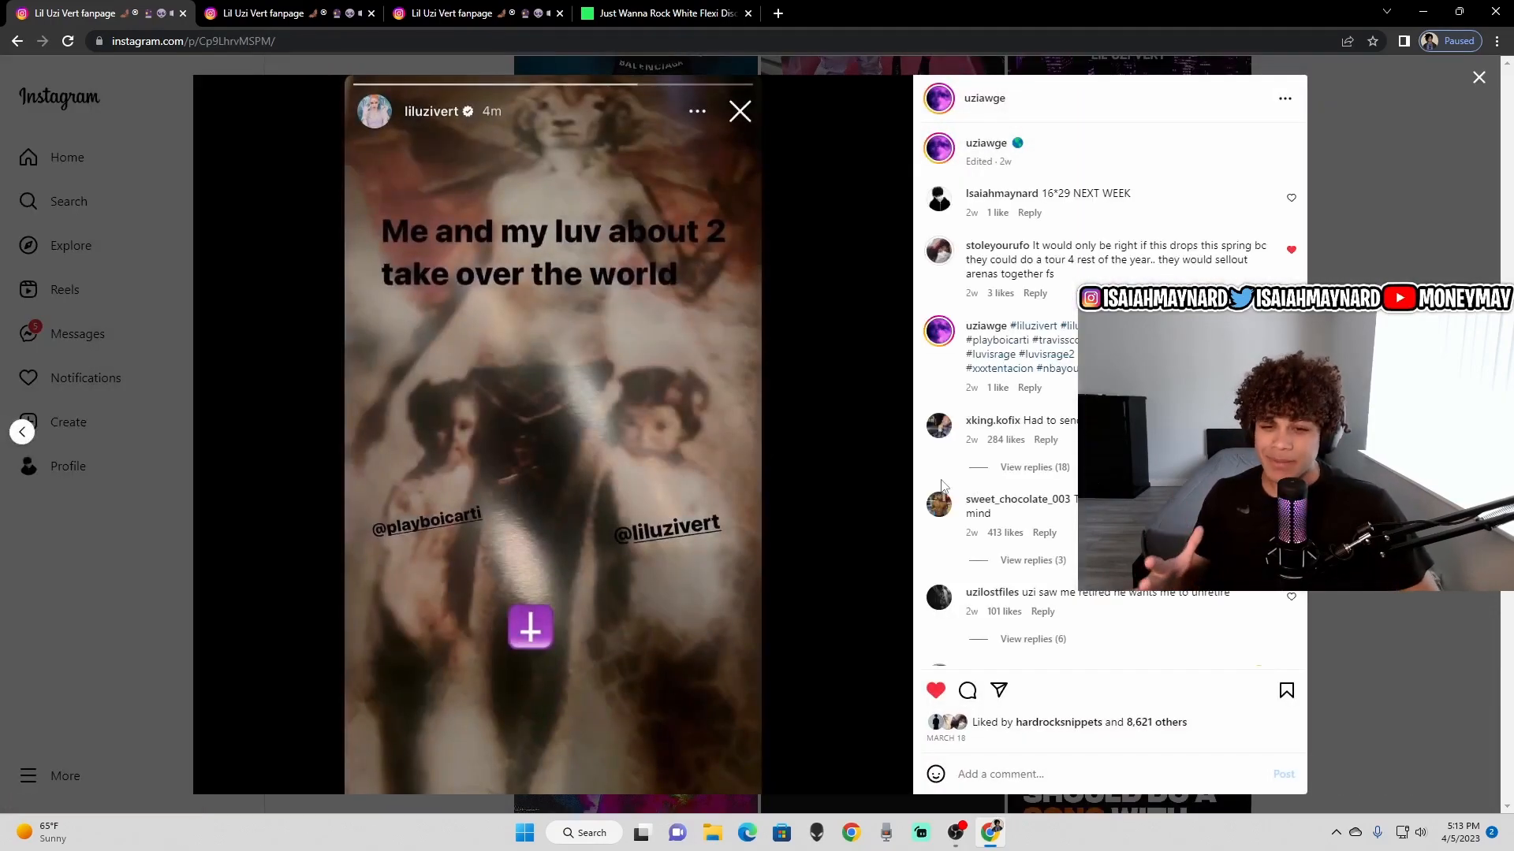
{"action": "mouse_move", "coordinate": [726, 417]}
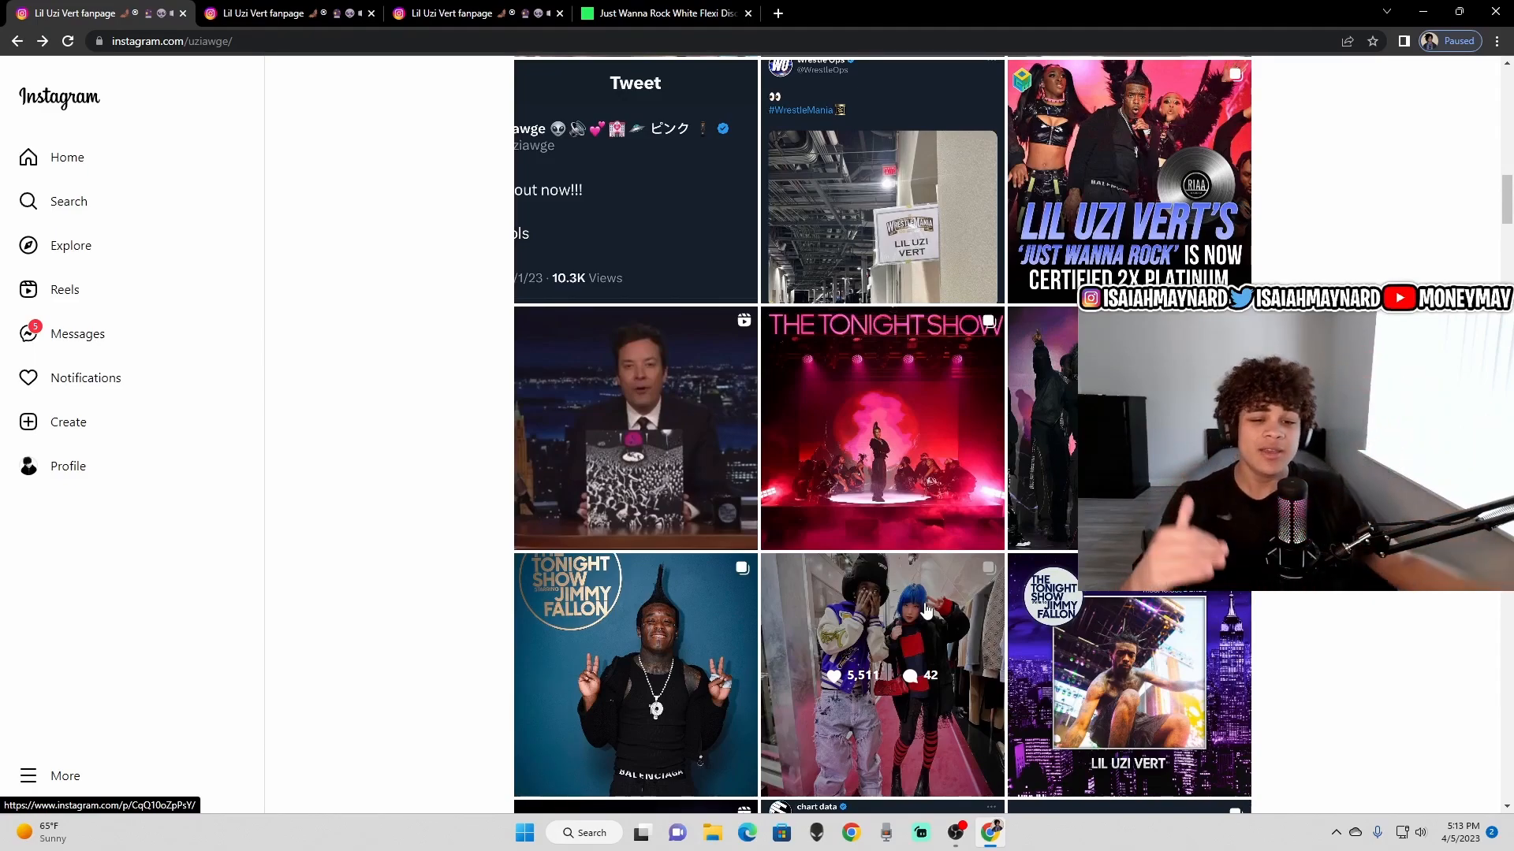
- Scroll on and open the WrestleMania post of Uzi in the Pink Tape shirt
{"action": "scroll", "scroll_direction": "down", "scroll_amount": 3}
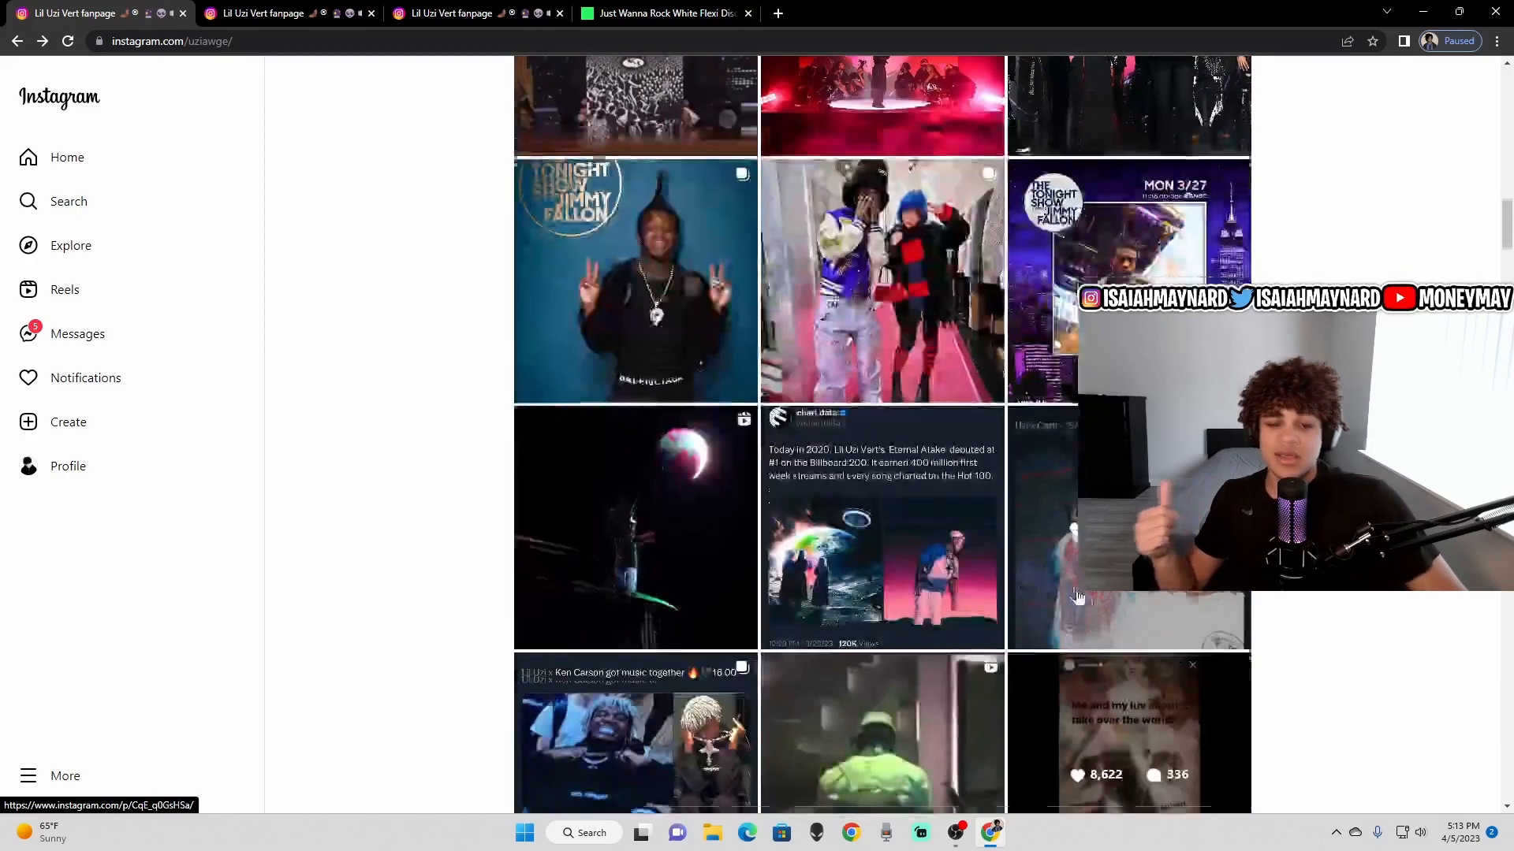
{"action": "scroll", "scroll_direction": "down", "scroll_amount": 3}
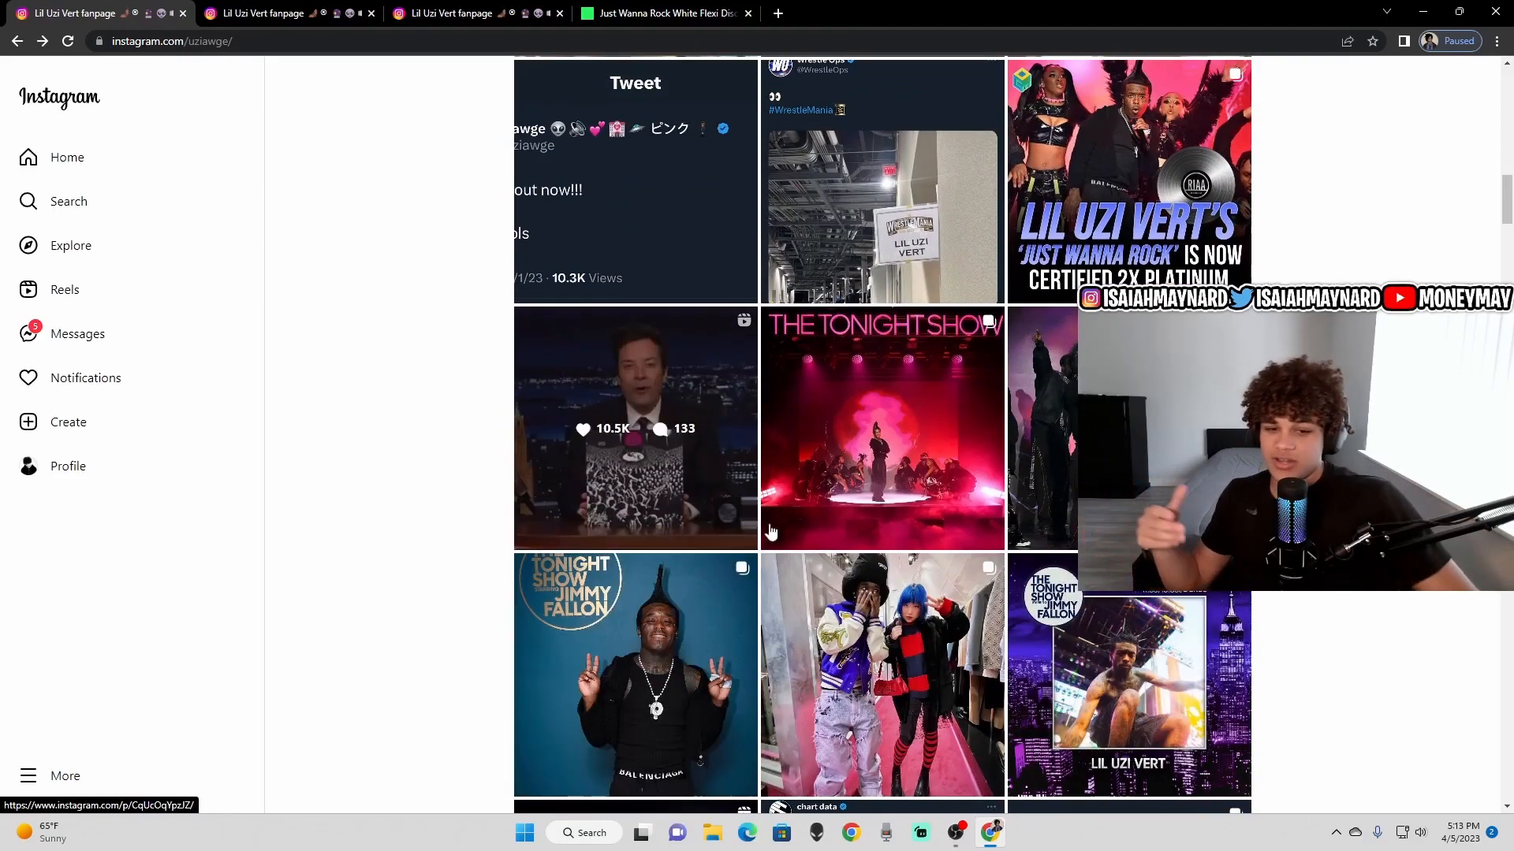
{"action": "scroll", "scroll_direction": "up", "scroll_amount": 3}
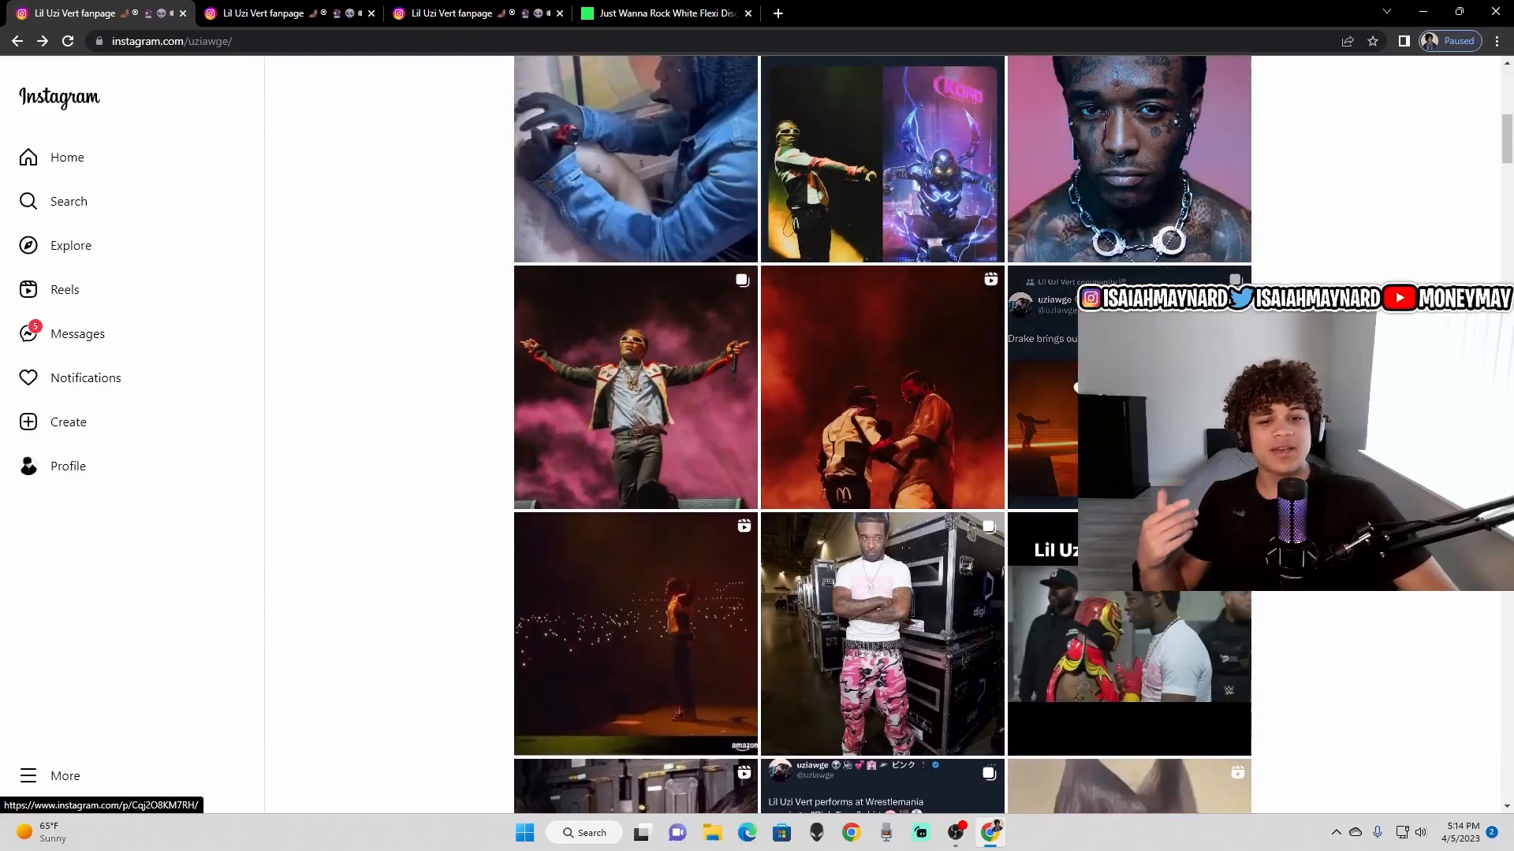
{"action": "scroll", "scroll_direction": "down", "scroll_amount": 3}
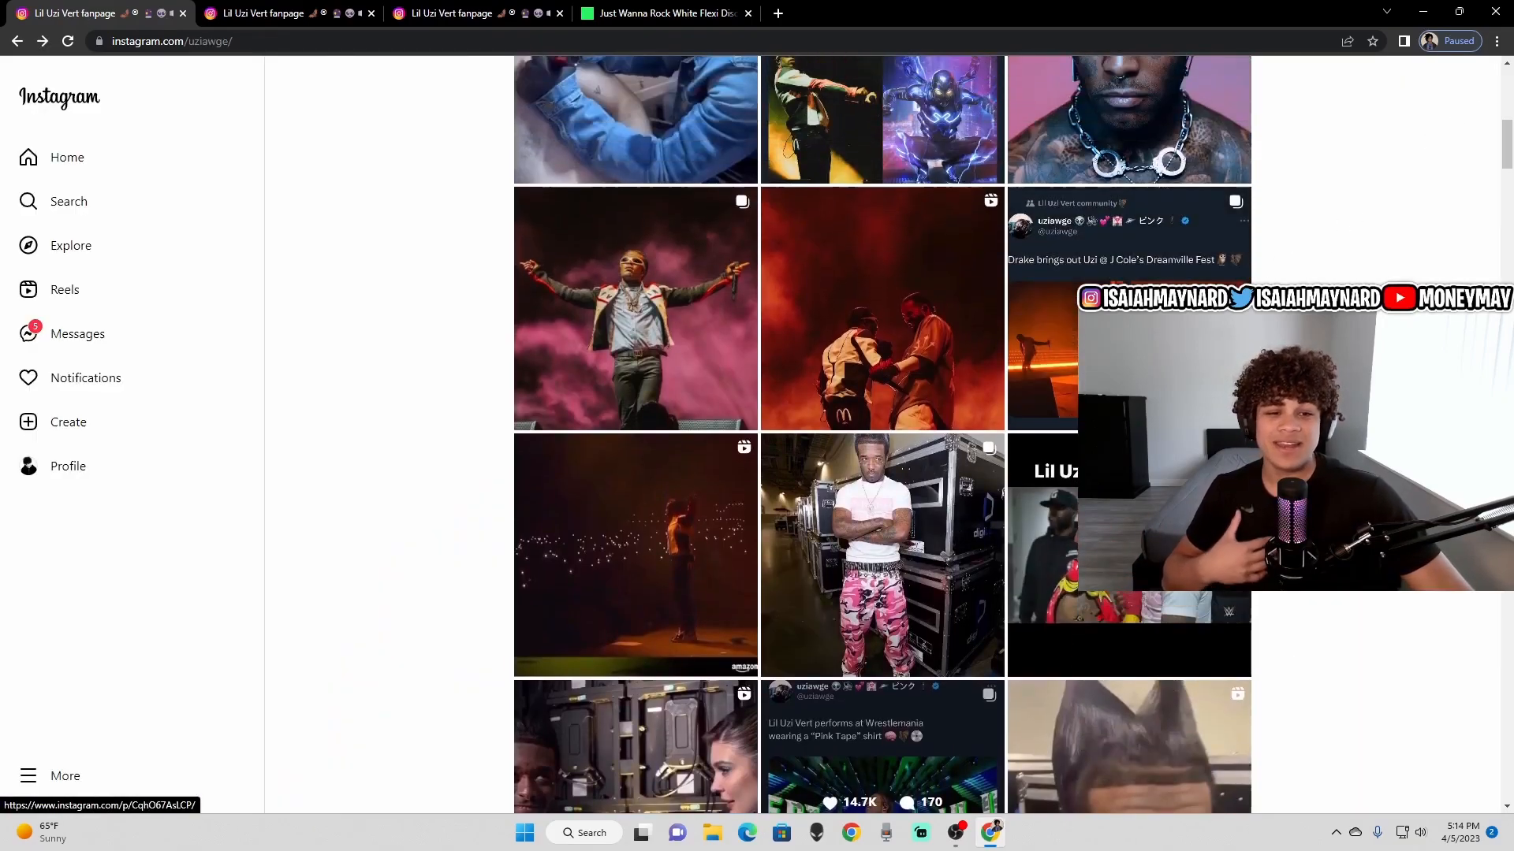
{"action": "scroll", "scroll_direction": "down", "scroll_amount": 3}
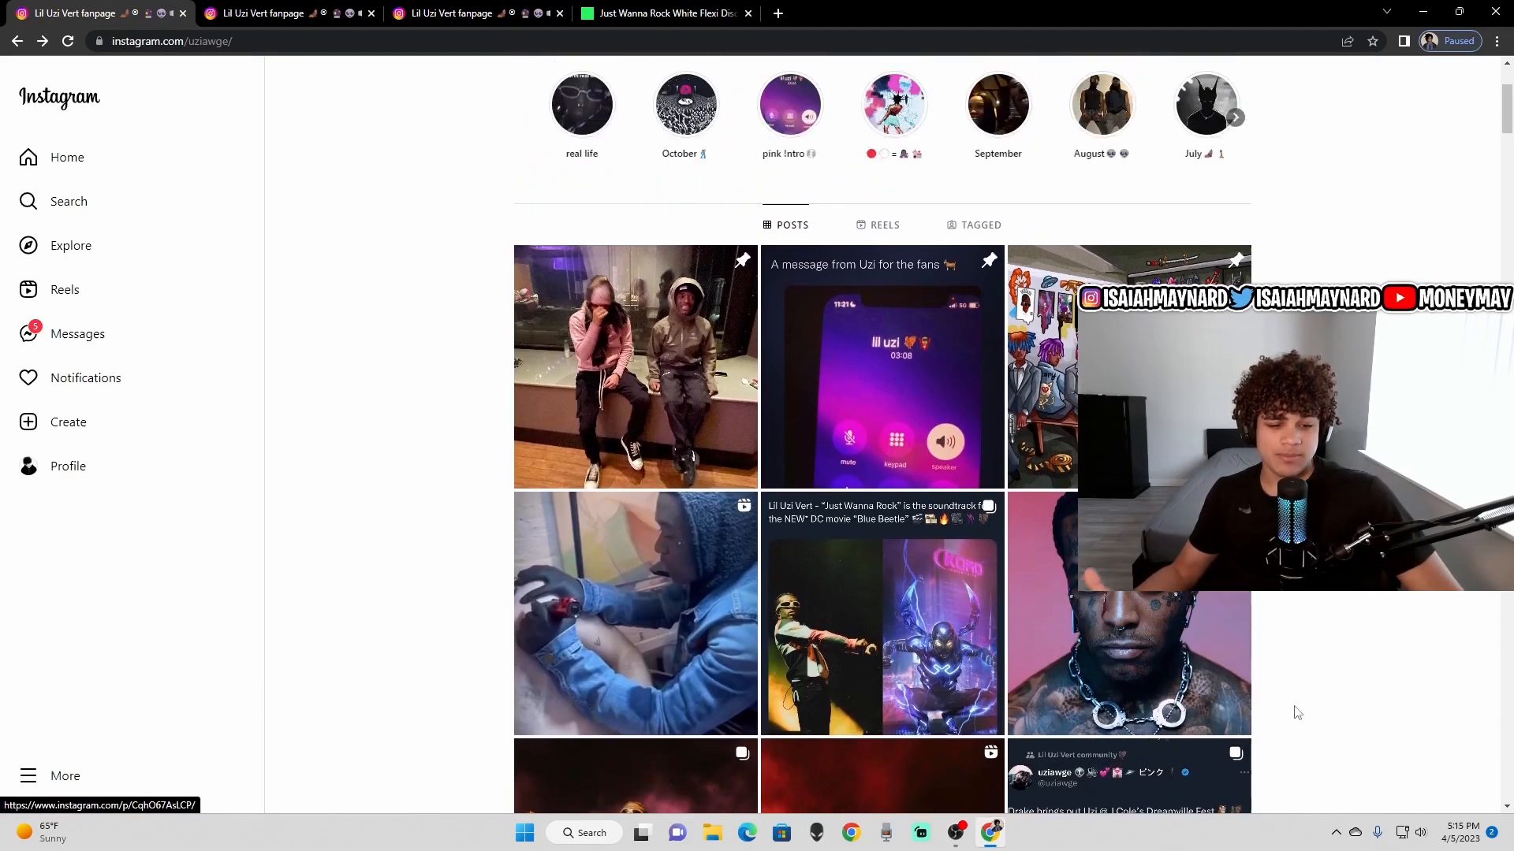
{"action": "scroll", "scroll_direction": "down", "scroll_amount": 3}
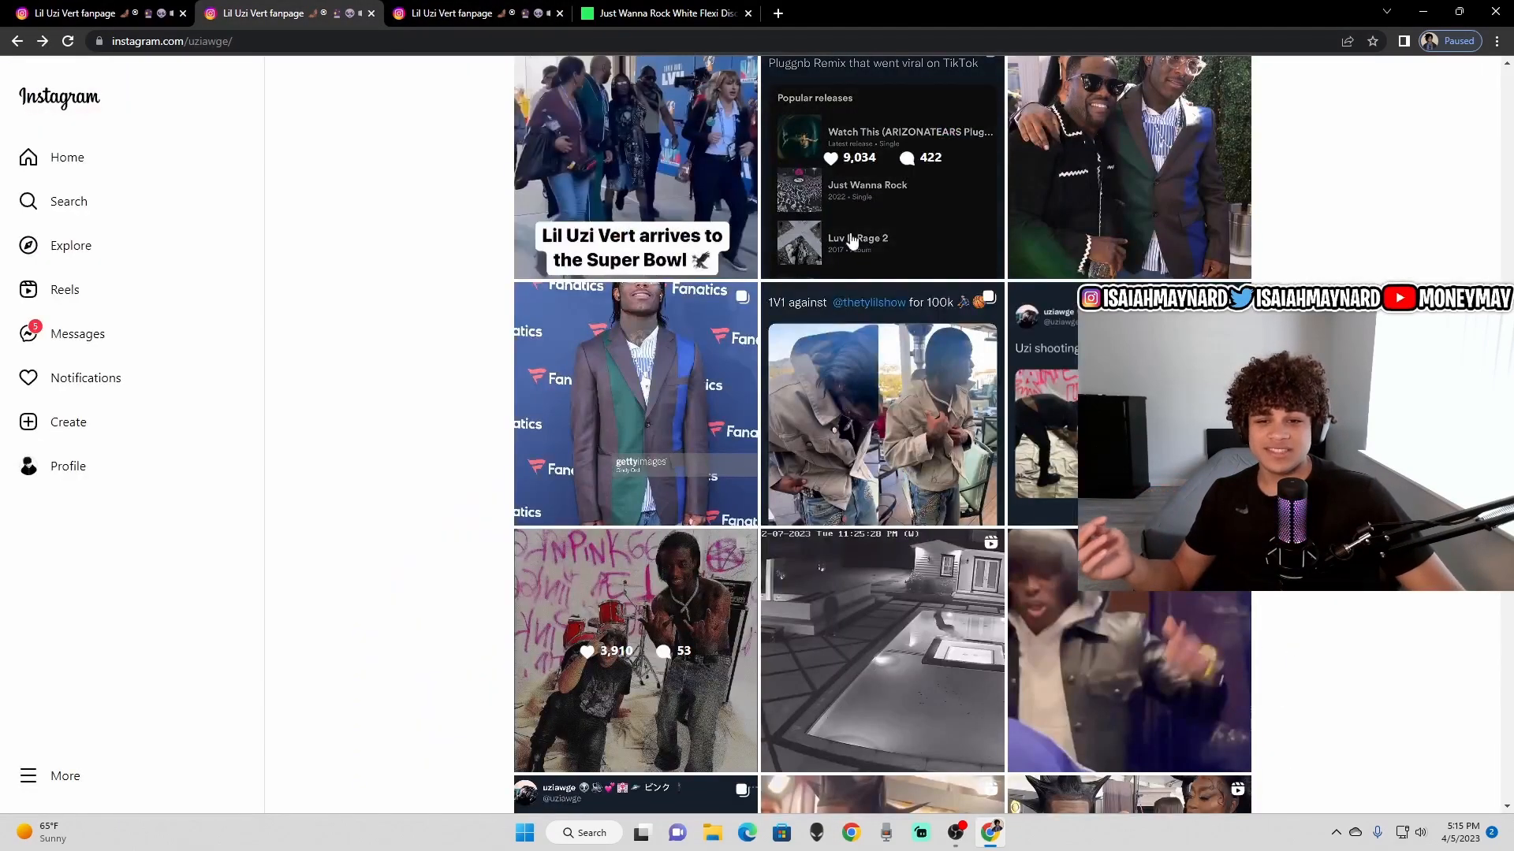
{"action": "left_click", "coordinate": [634, 650]}
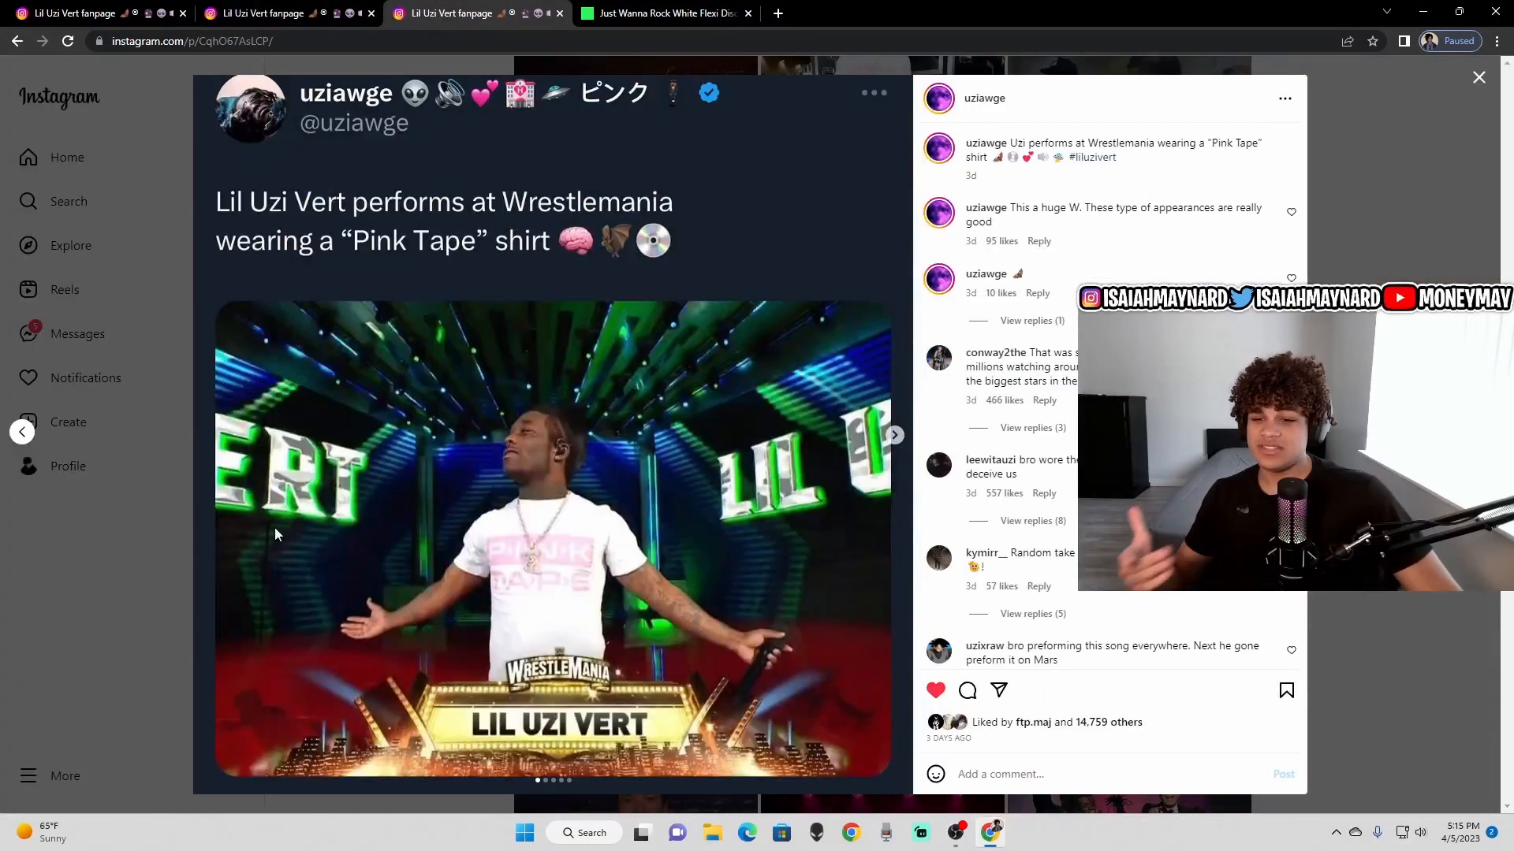
{"action": "mouse_move", "coordinate": [420, 536]}
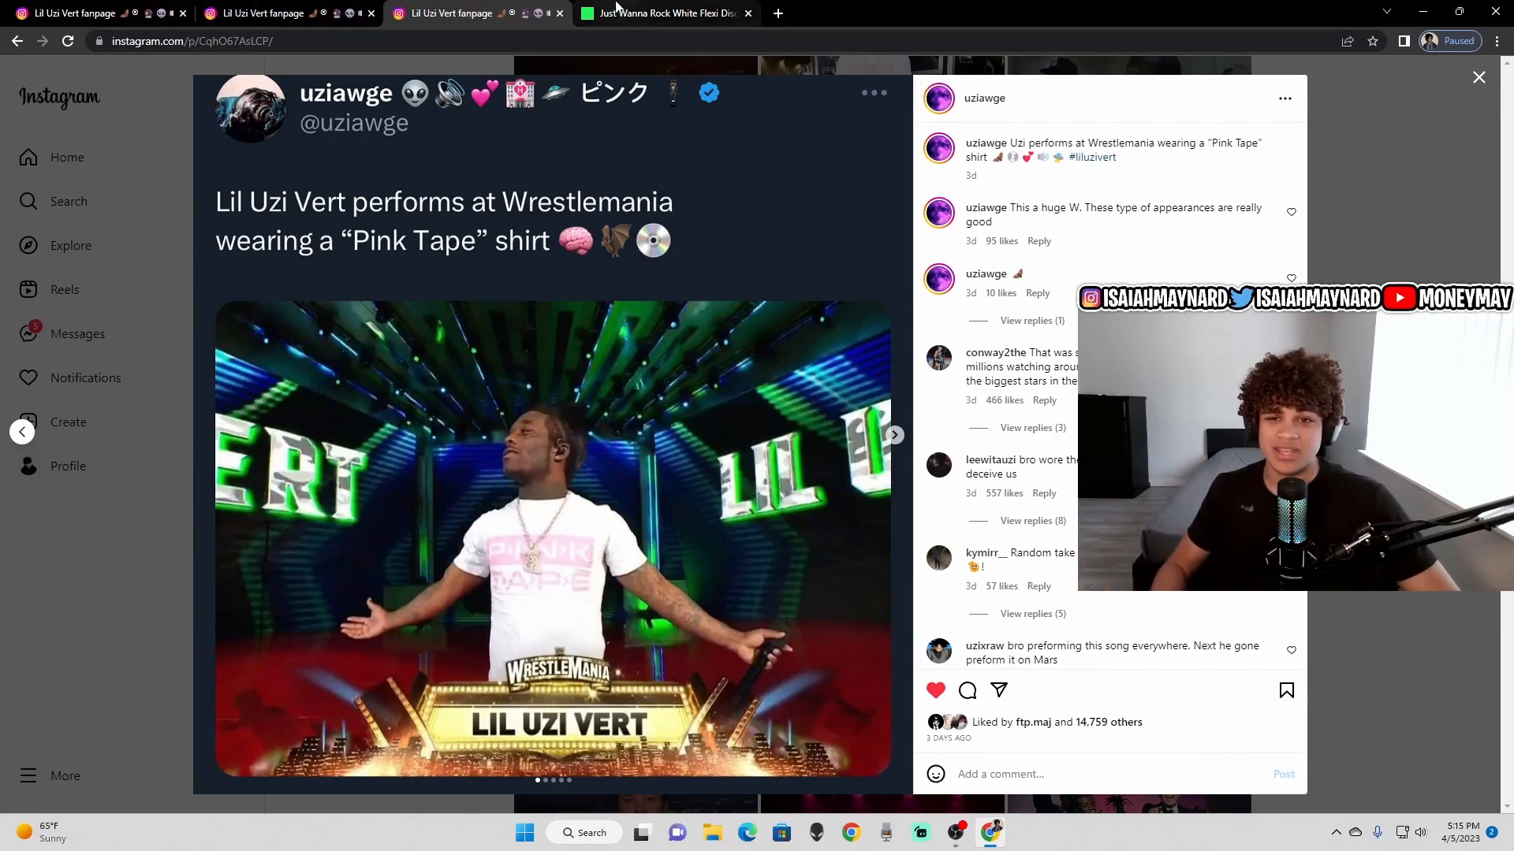
- Scroll the Just Wanna Rock flexi disc page, check Instagram, then return to it
{"action": "left_click", "coordinate": [667, 12]}
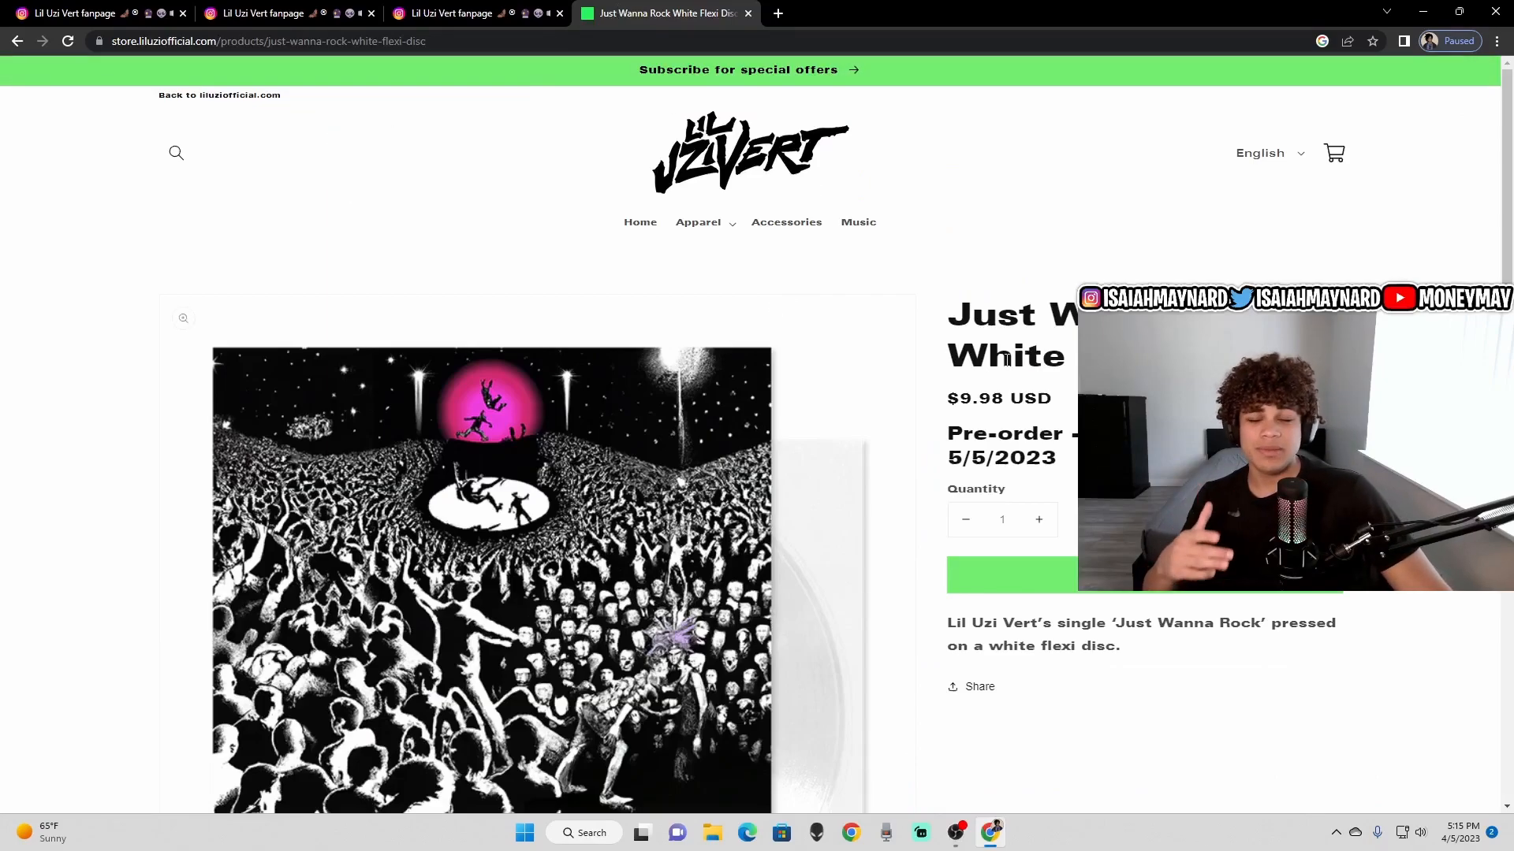
{"action": "scroll", "scroll_direction": "down", "scroll_amount": 3}
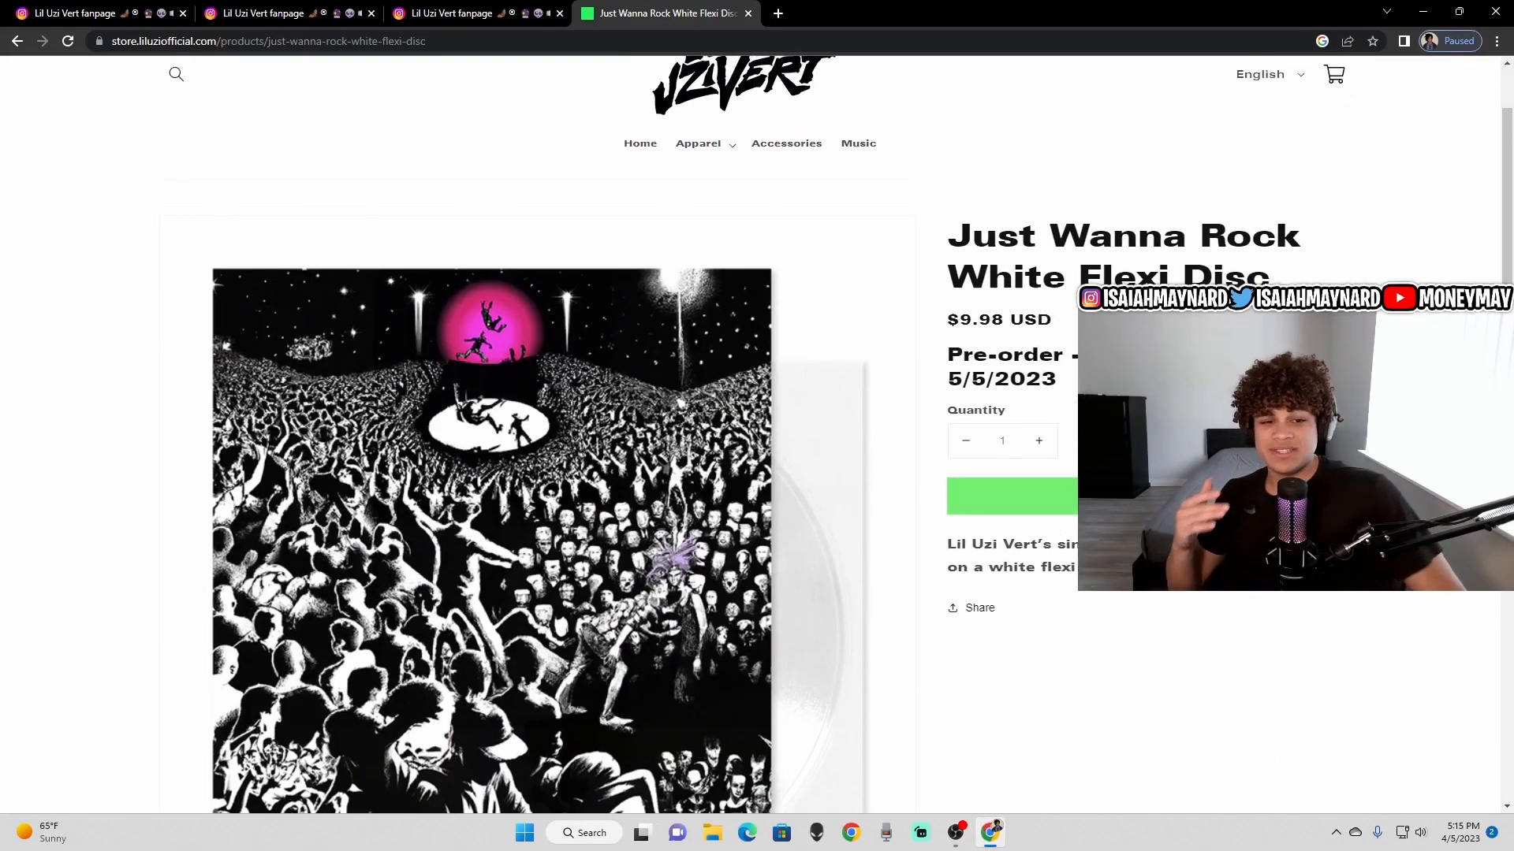
{"action": "scroll", "scroll_direction": "down", "scroll_amount": 3}
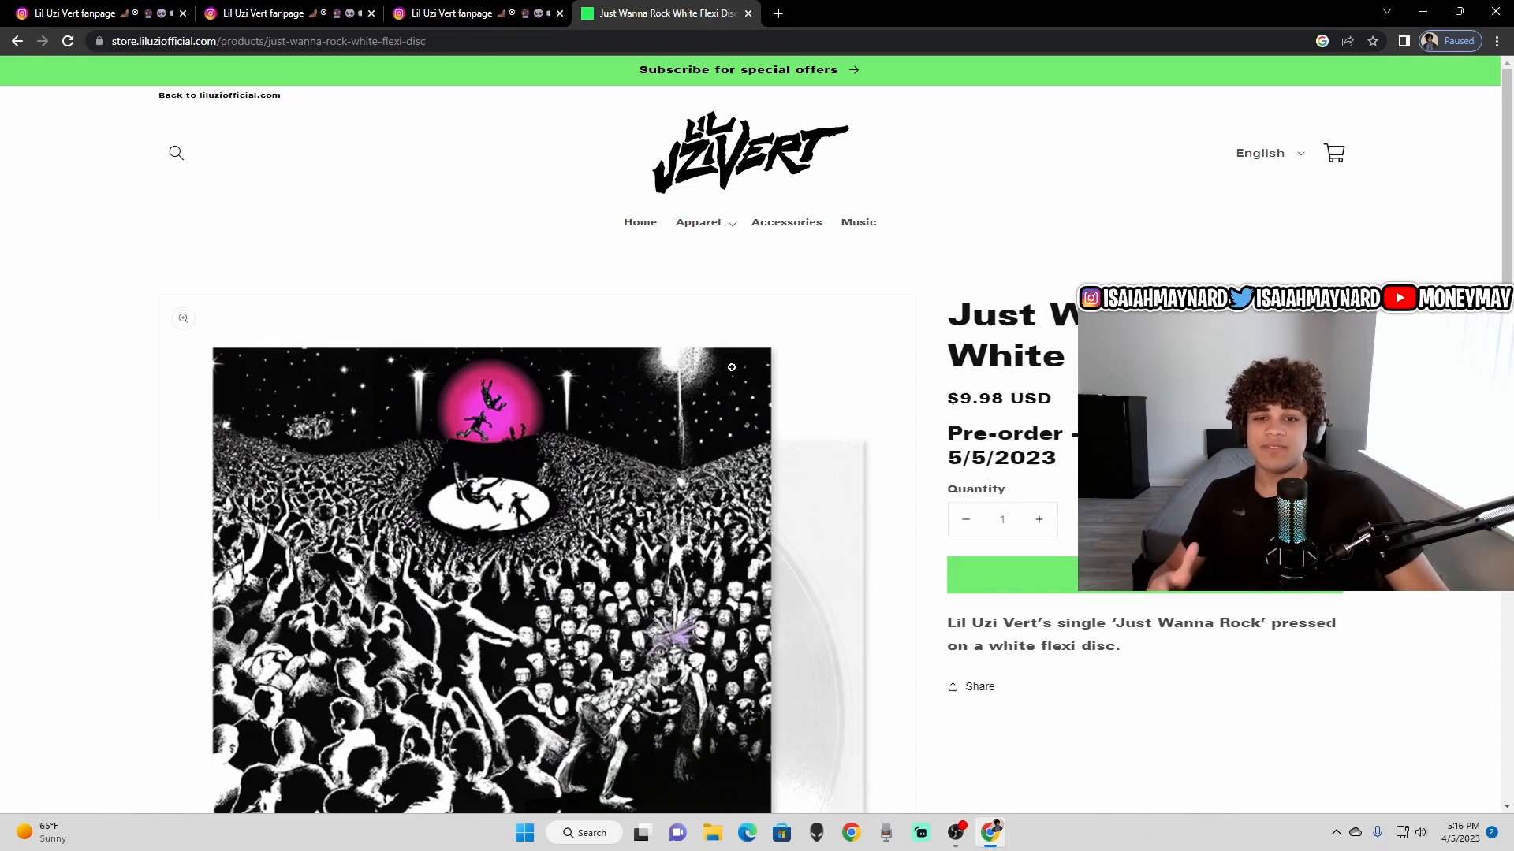
{"action": "mouse_move", "coordinate": [741, 392]}
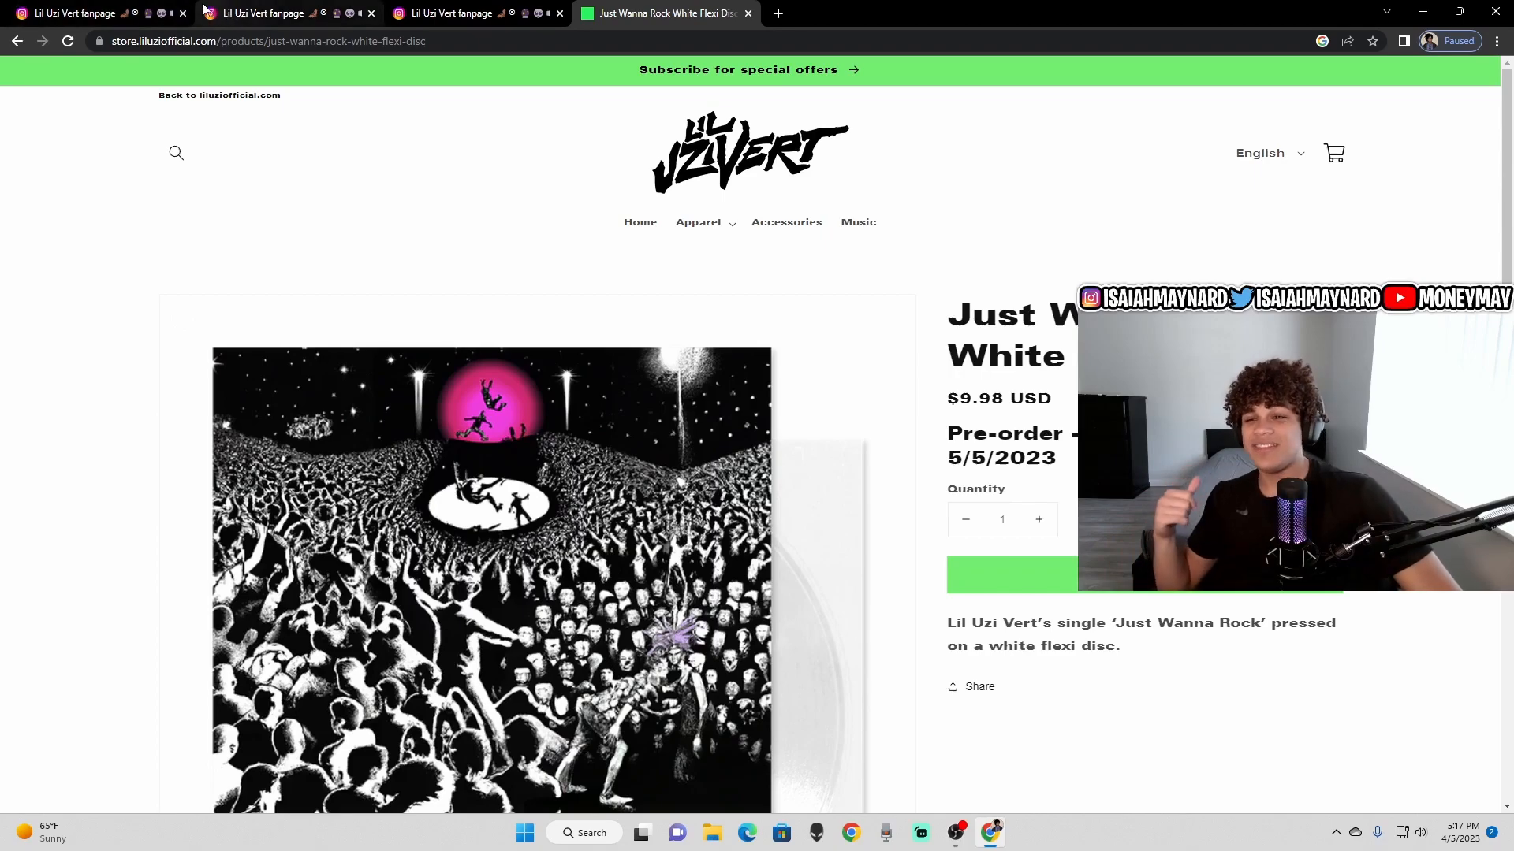
{"action": "left_click", "coordinate": [452, 13]}
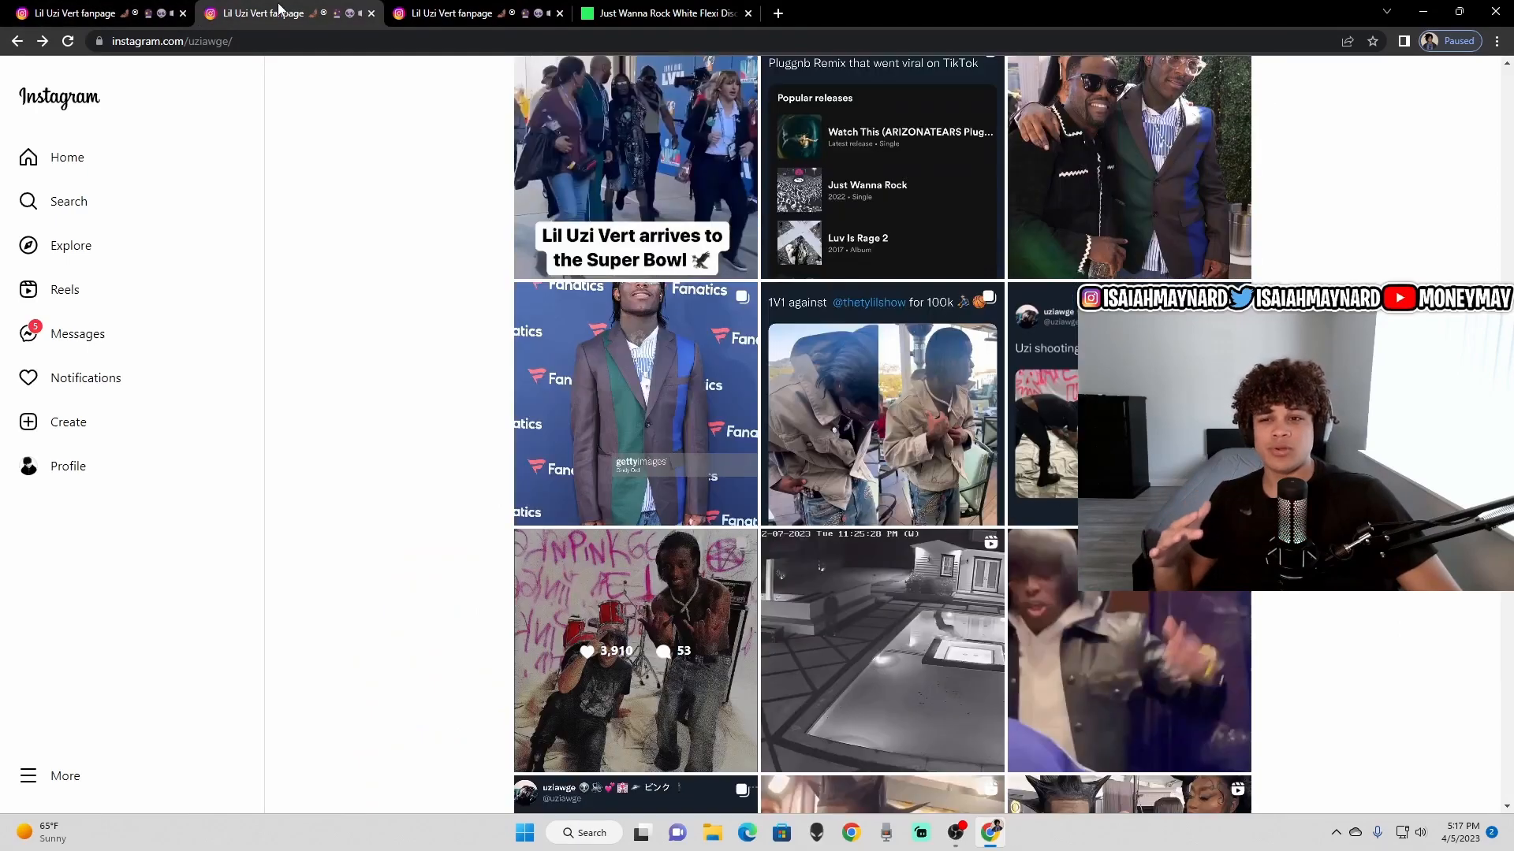
{"action": "left_click", "coordinate": [663, 13]}
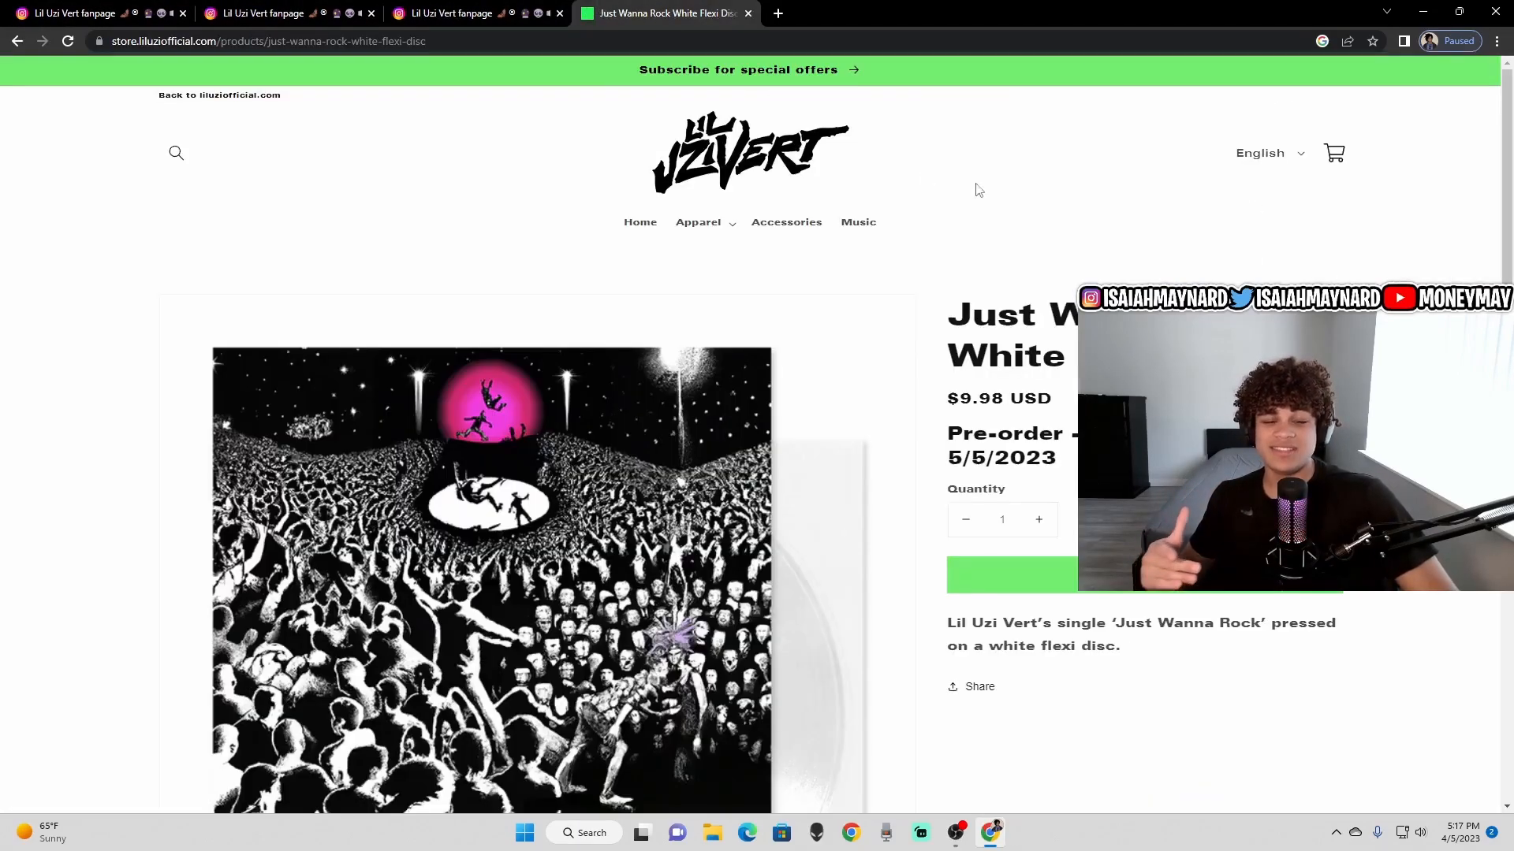